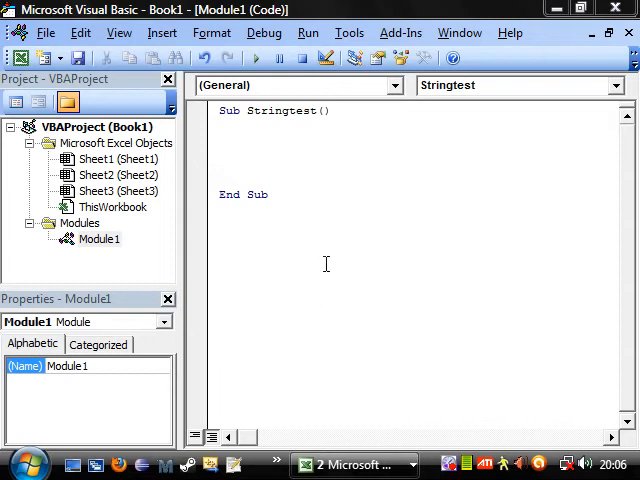
pyautogui.moveTo(357, 231)
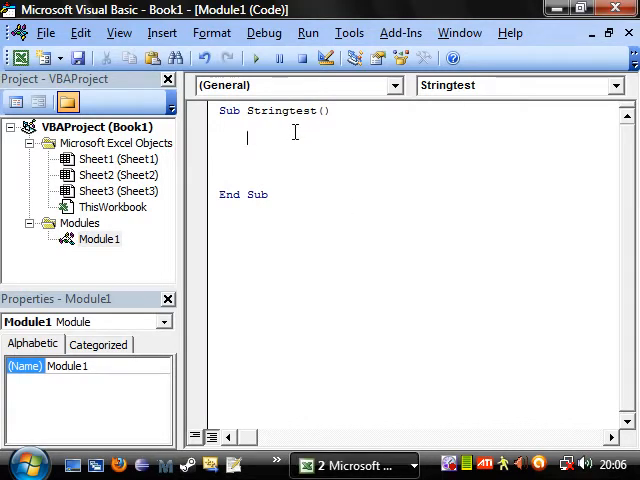
# Declare TheString As String and assign it "I am a string".
pyautogui.write('dim The')
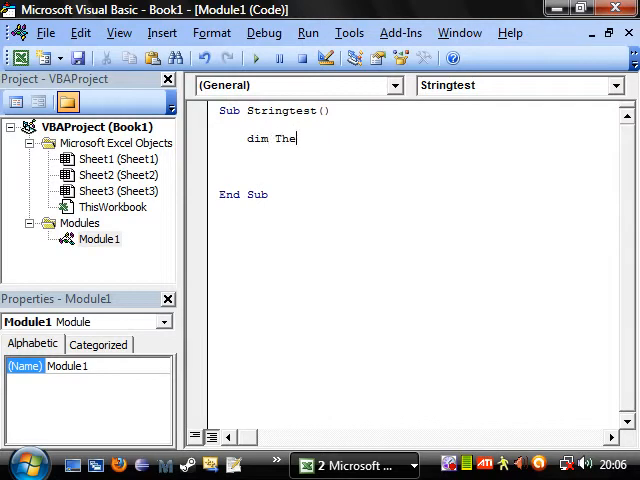
pyautogui.write('String as string')
pyautogui.write('The')
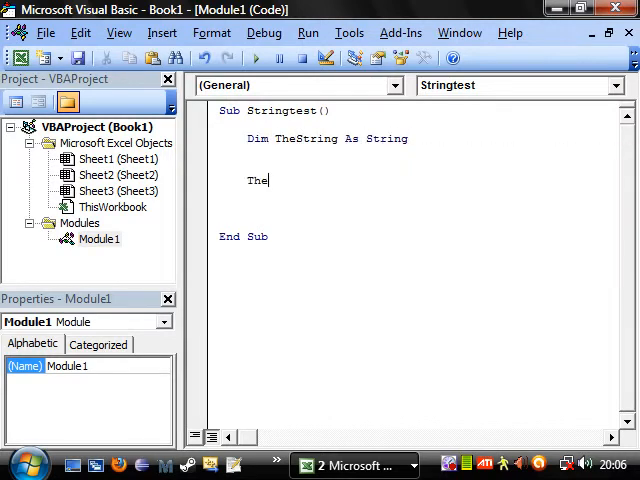
pyautogui.write('Stt')
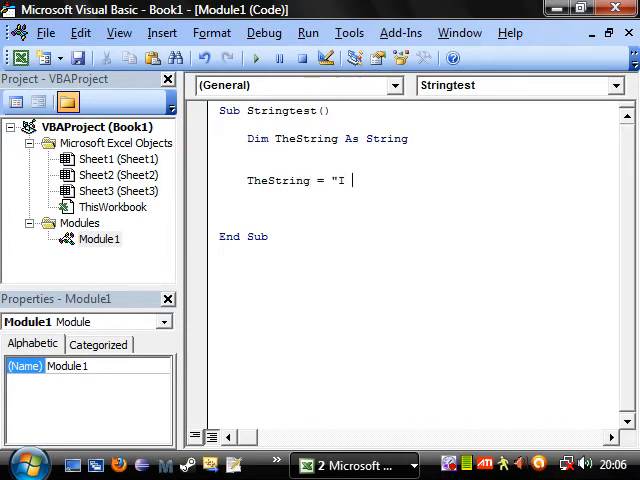
pyautogui.write('am a string"')
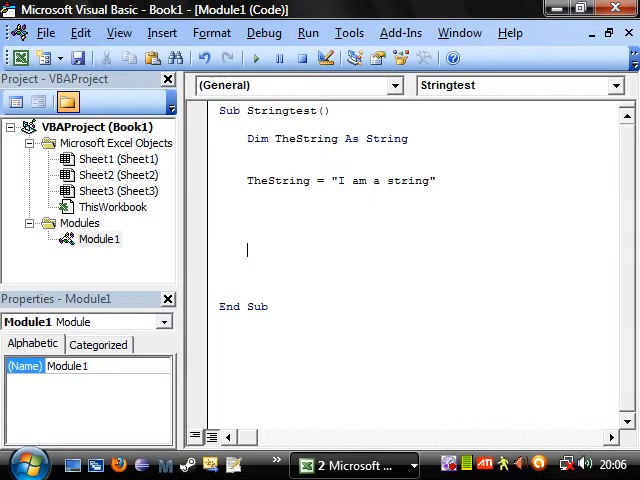
# Begin the line MsgBox(Left("Thestring",4, which triggers a compile error.
pyautogui.write('msgbox')
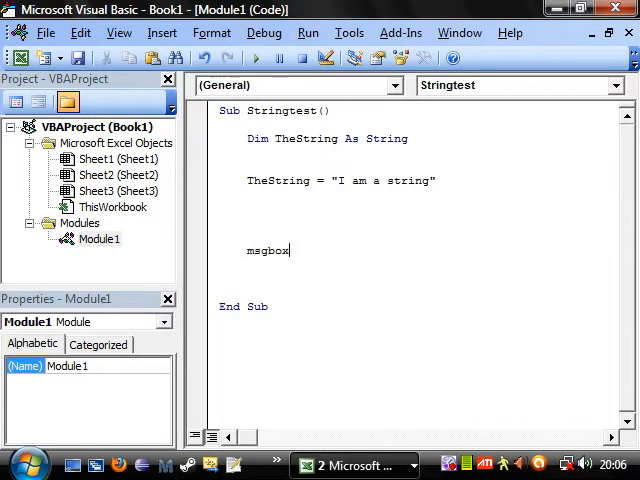
pyautogui.write('(')
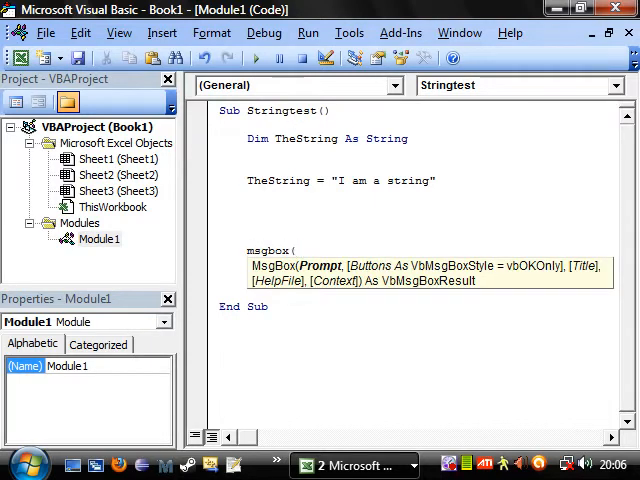
pyautogui.write('left')
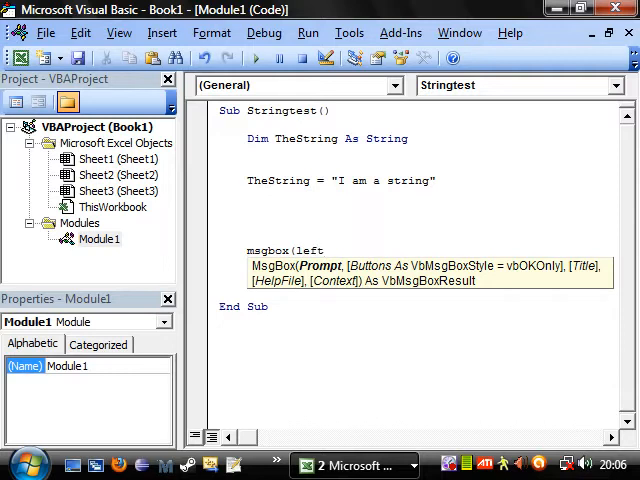
pyautogui.write('("')
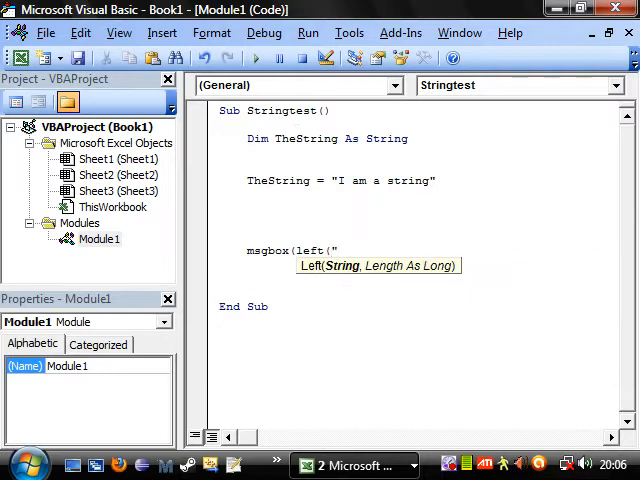
pyautogui.write('Thestring')
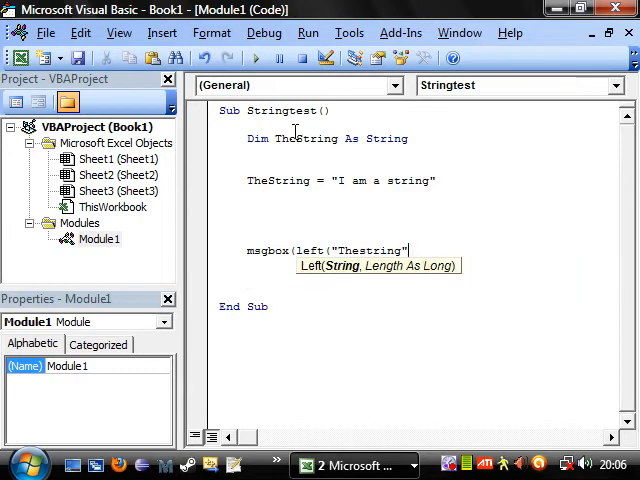
pyautogui.write(',')
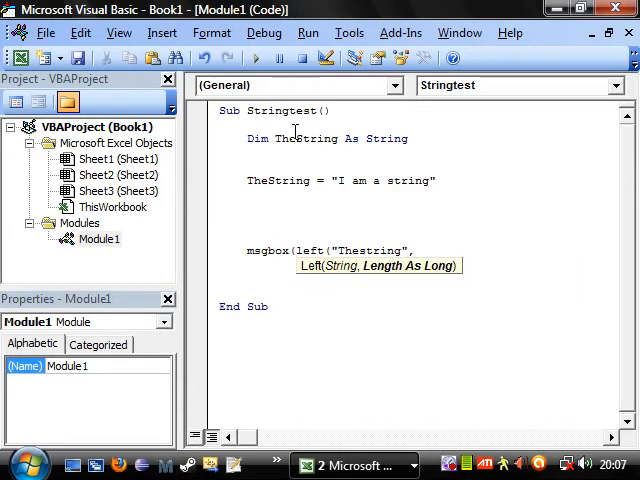
pyautogui.write('4')
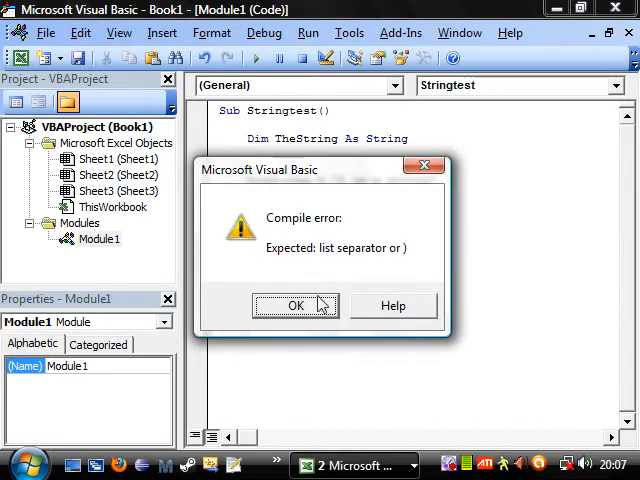
# Fix the line to MsgBox (Left(TheString, 4)) showing "I am", then switch to Right showing "ring".
pyautogui.click(295, 305)
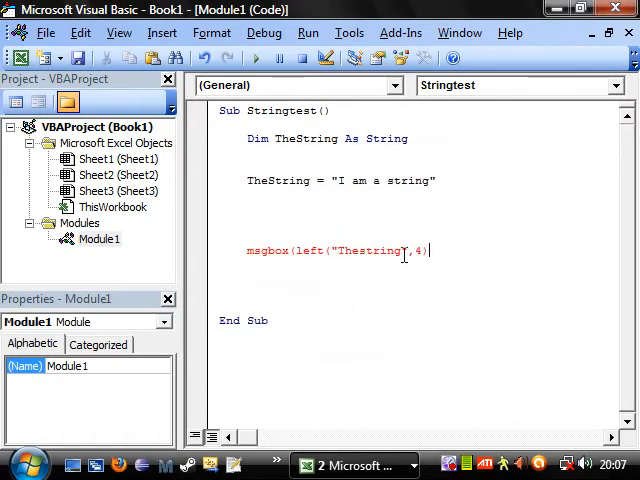
pyautogui.press('Backspace')
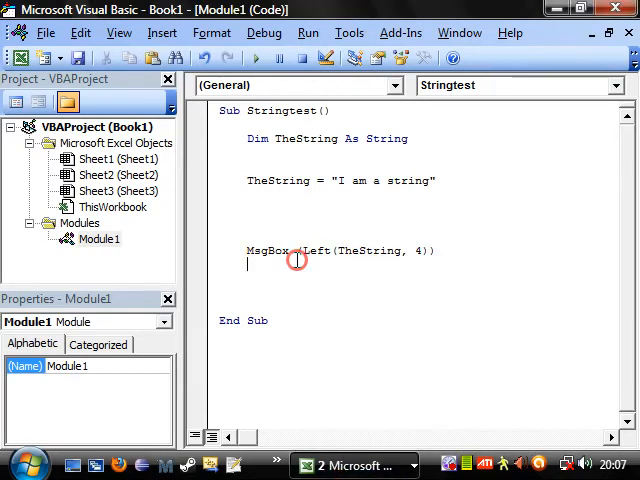
pyautogui.press('F5')
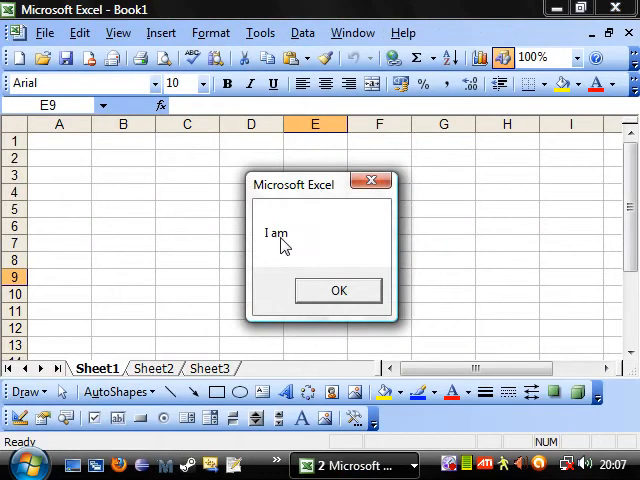
pyautogui.click(338, 290)
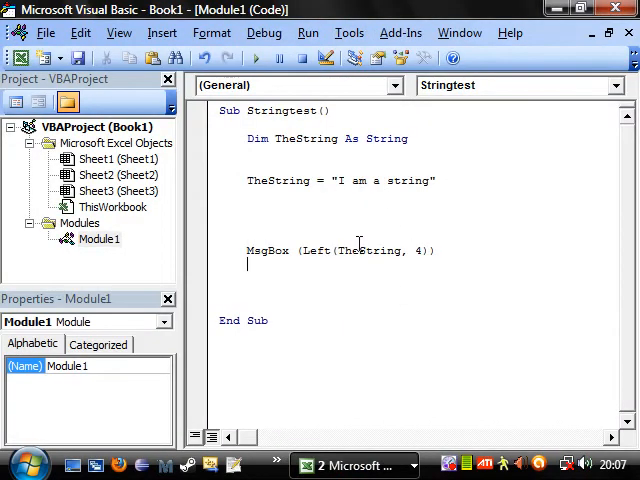
pyautogui.moveTo(369, 180)
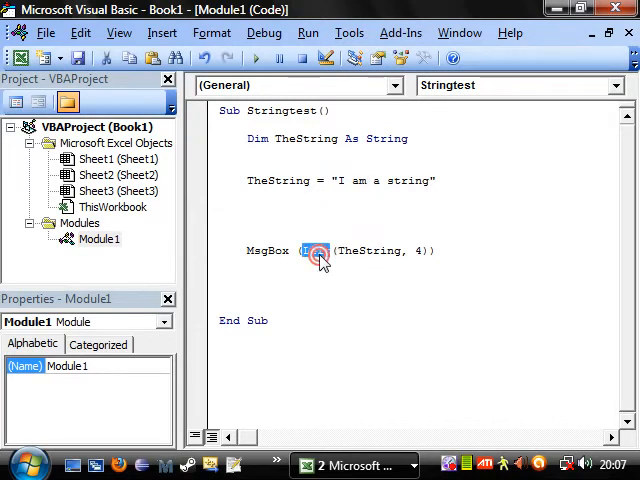
pyautogui.write('right')
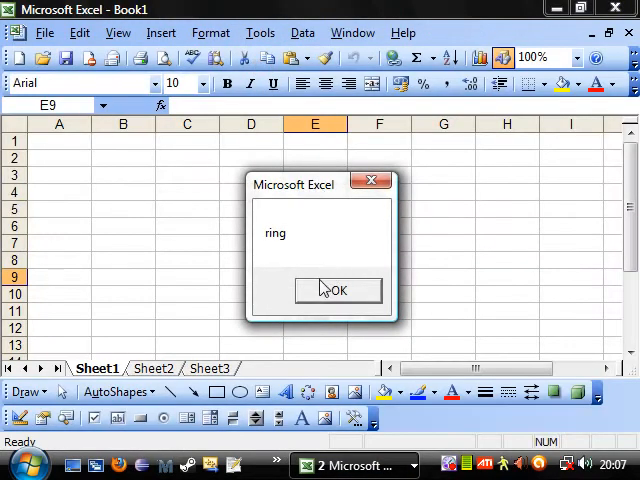
pyautogui.click(337, 290)
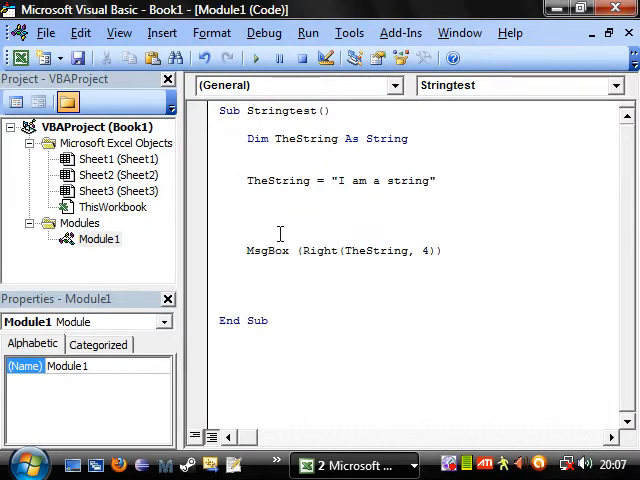
# Add For x = 1 To 13 above the MsgBox Right line and Next below it.
pyautogui.write('f')
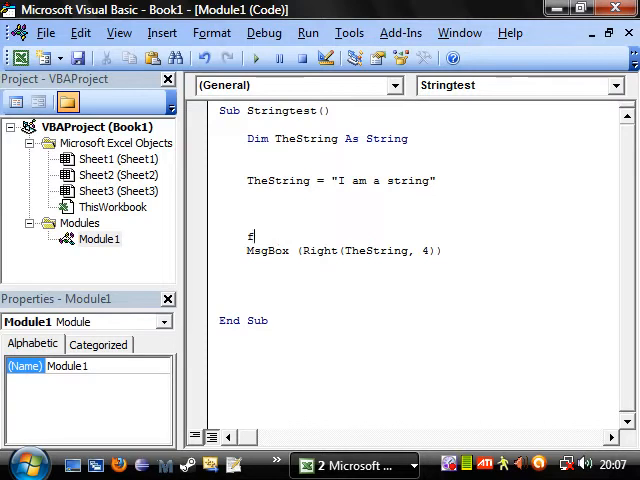
pyautogui.write('or')
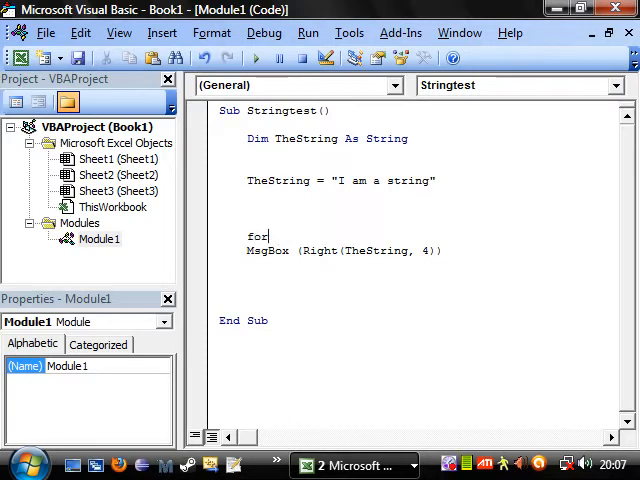
pyautogui.write('x =')
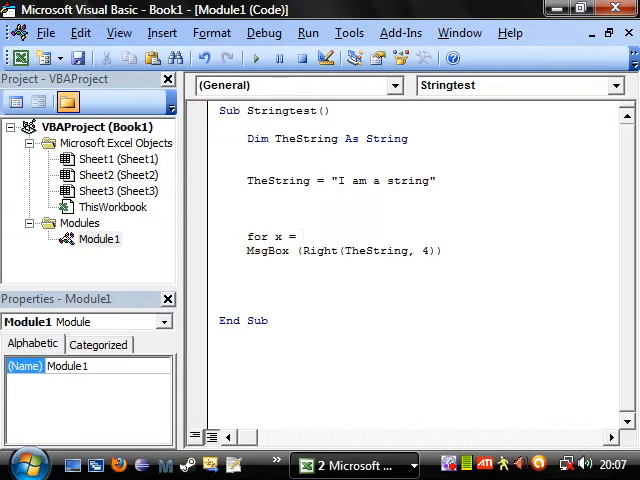
pyautogui.write('1 to')
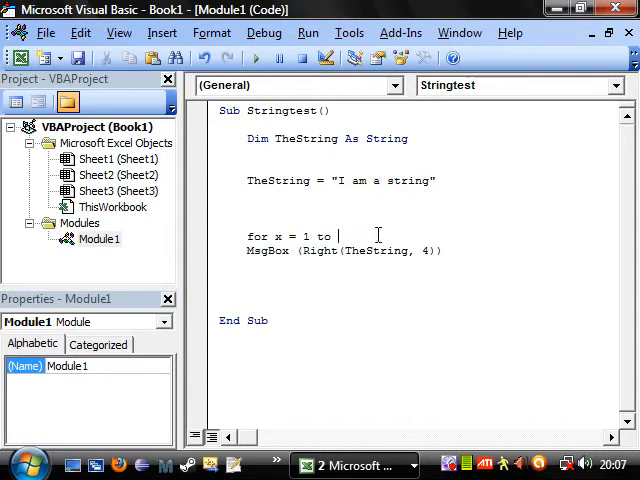
pyautogui.write('13')
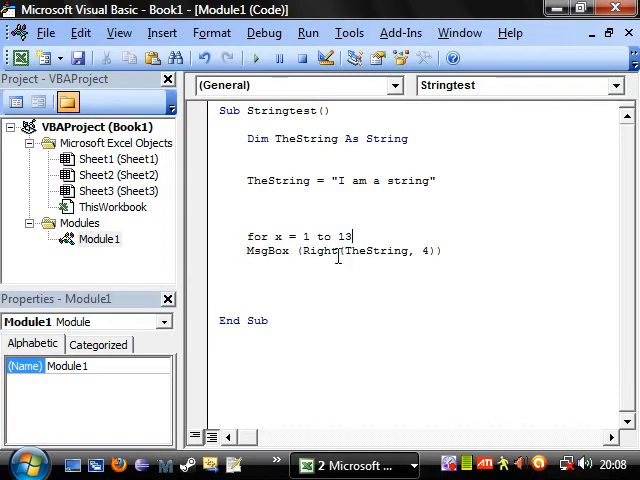
pyautogui.write('nex')
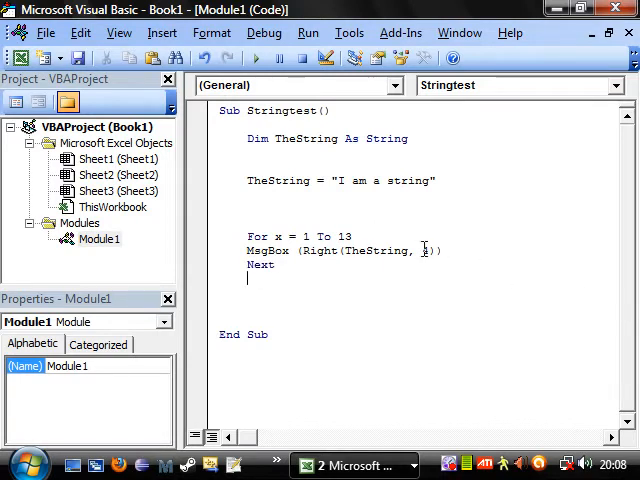
pyautogui.click(355, 465)
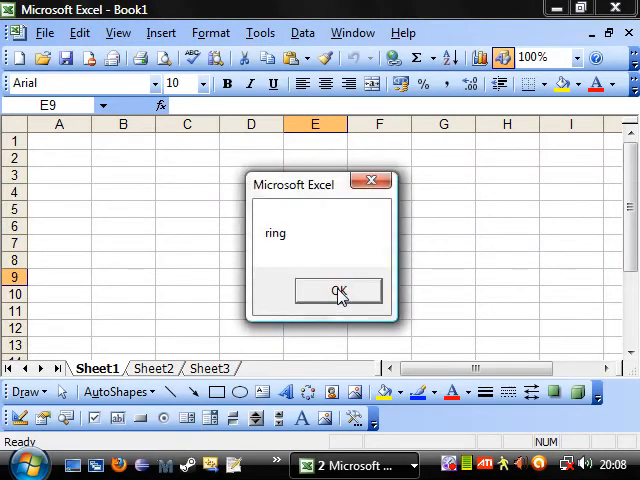
# Run Right(TheString, x) through the loop's messages until "I am a string" appears.
pyautogui.click(338, 290)
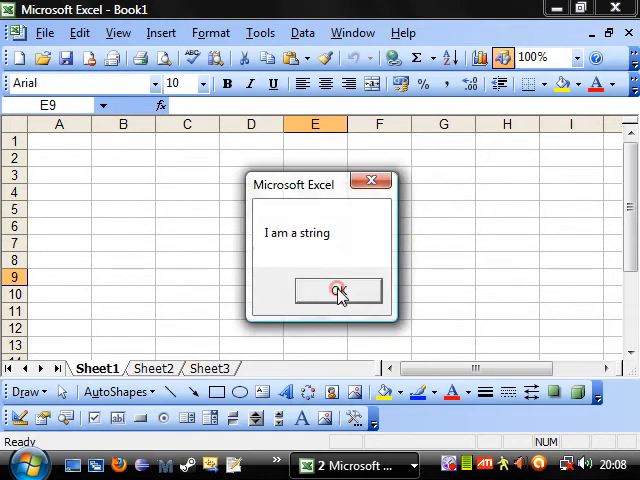
pyautogui.click(340, 291)
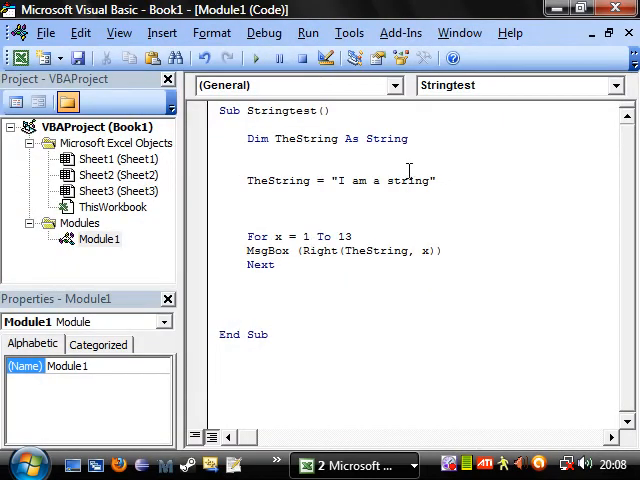
pyautogui.moveTo(343, 208)
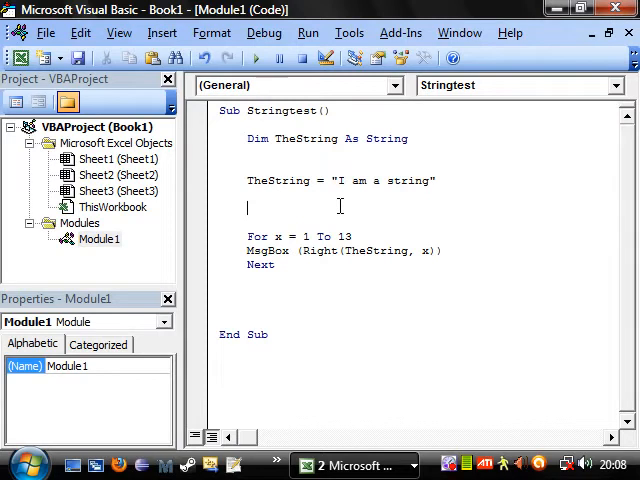
# Change the For loop's upper bound from 13 to Len(TheString) and rerun, dismissing "g".
pyautogui.click(340, 180)
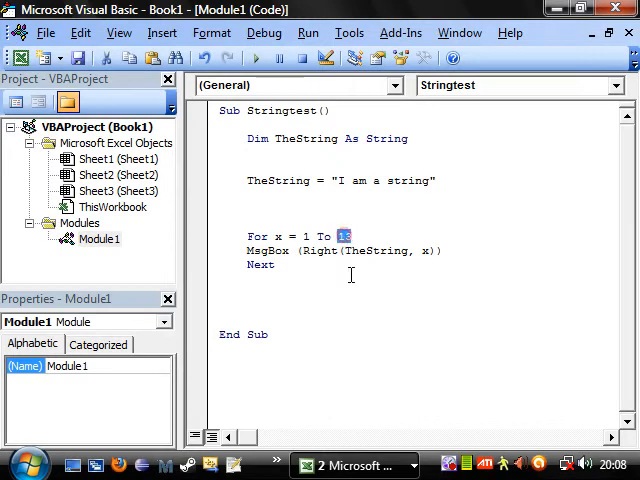
pyautogui.write('Len(')
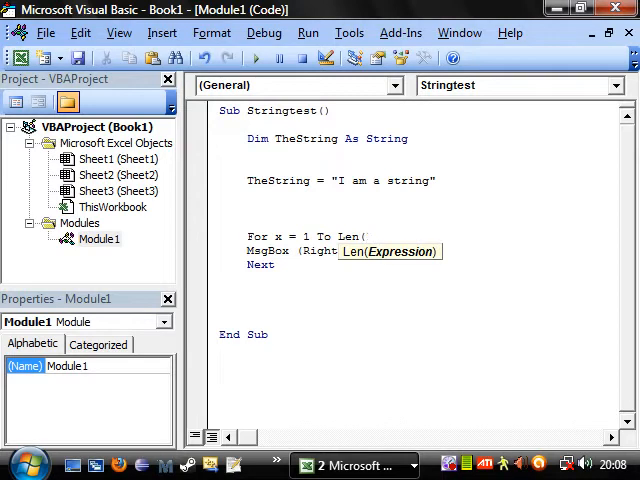
pyautogui.write('TheString')
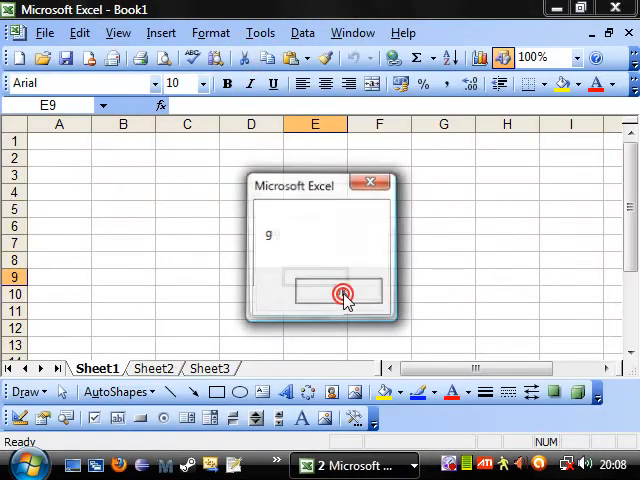
pyautogui.click(343, 291)
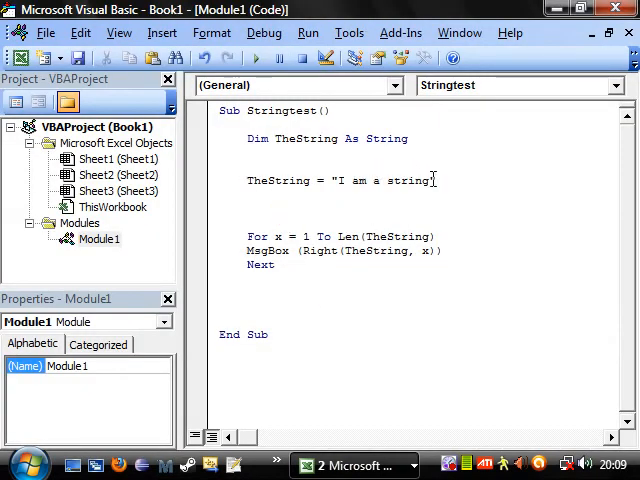
# Replace the For/Next loop with a single MsgBox (Len(TheString)) line.
pyautogui.click(338, 180)
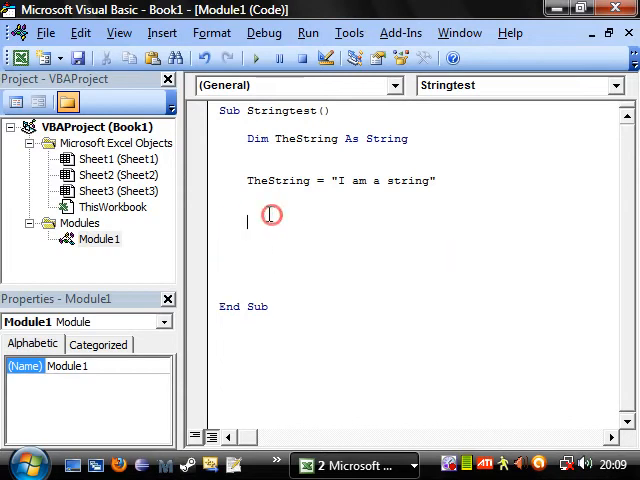
pyautogui.write('msgbox')
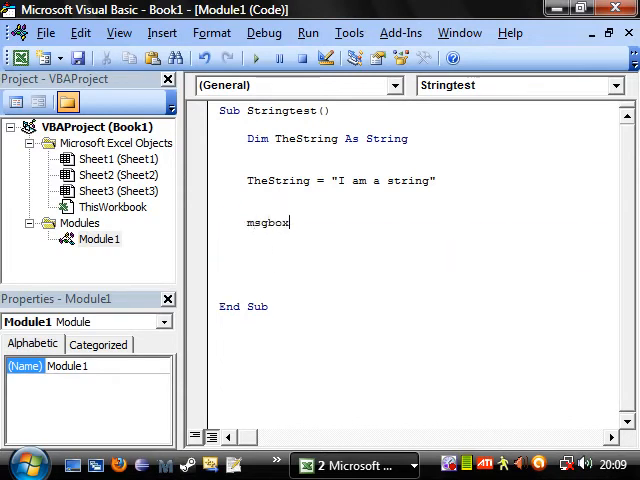
pyautogui.write('(')
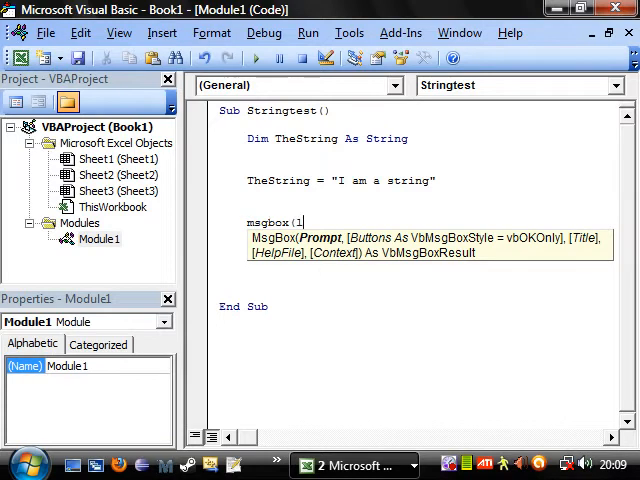
pyautogui.write('len(')
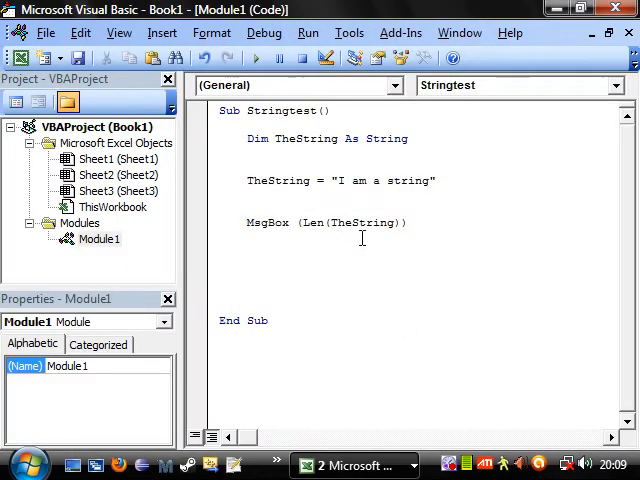
pyautogui.click(404, 211)
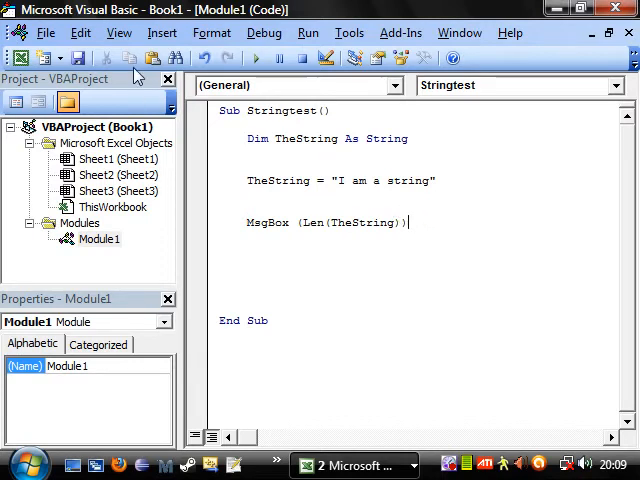
pyautogui.click(118, 33)
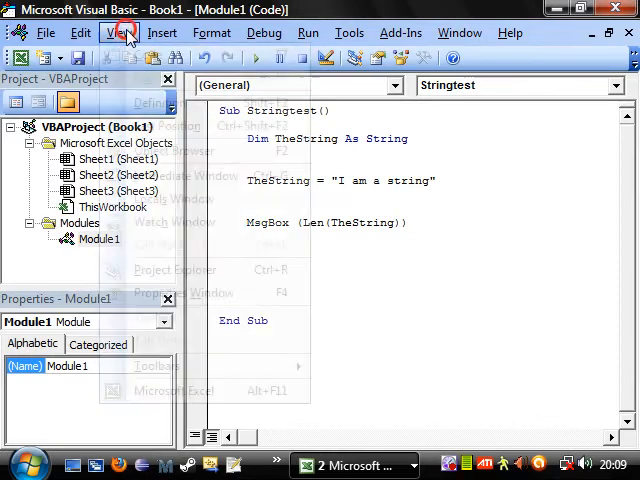
# Open the Object Browser, select Strings > Len, and read its Len Function help page.
pyautogui.click(118, 32)
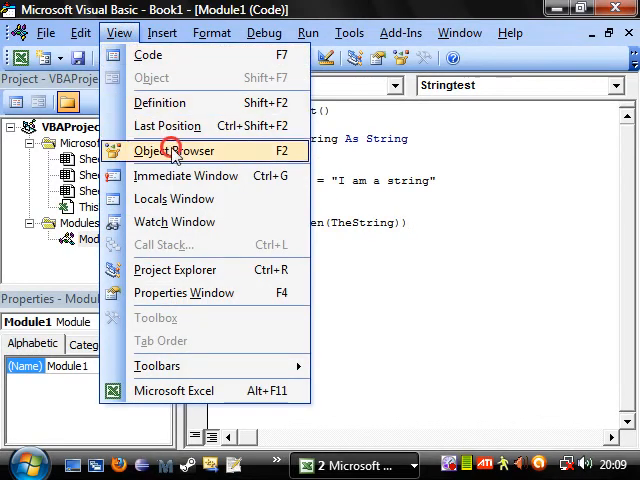
pyautogui.click(174, 150)
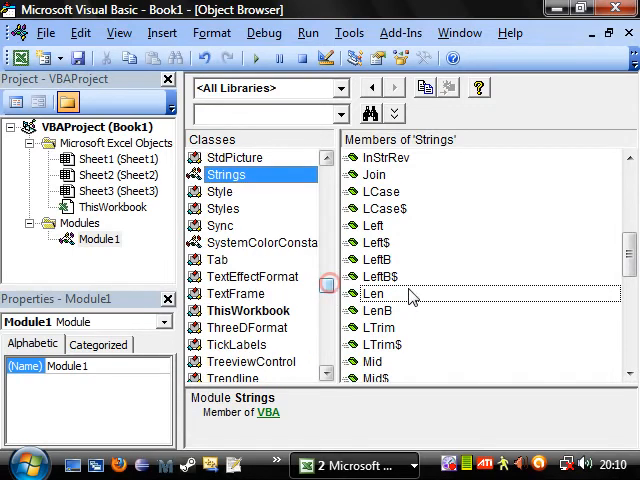
pyautogui.click(373, 293)
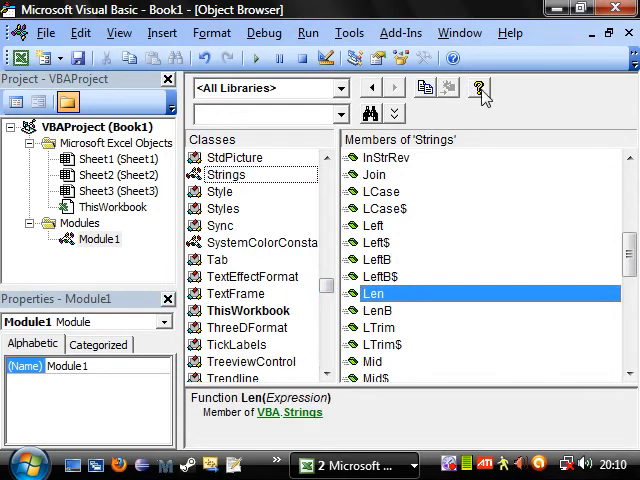
pyautogui.click(482, 87)
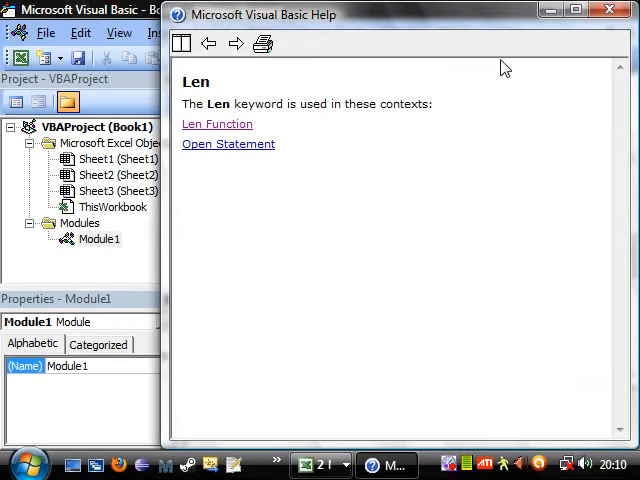
pyautogui.click(217, 123)
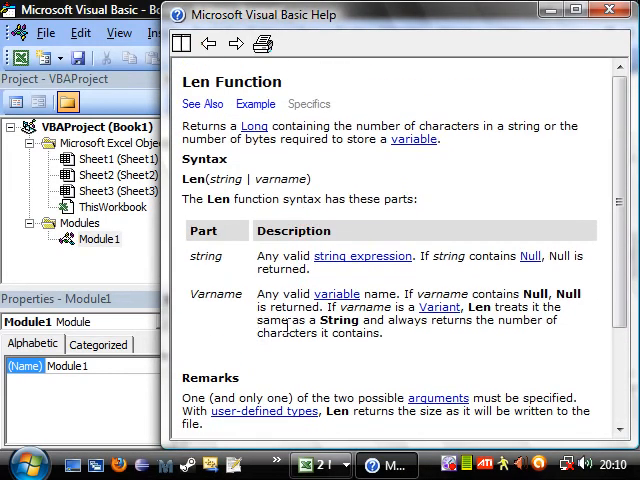
pyautogui.scroll(-3)
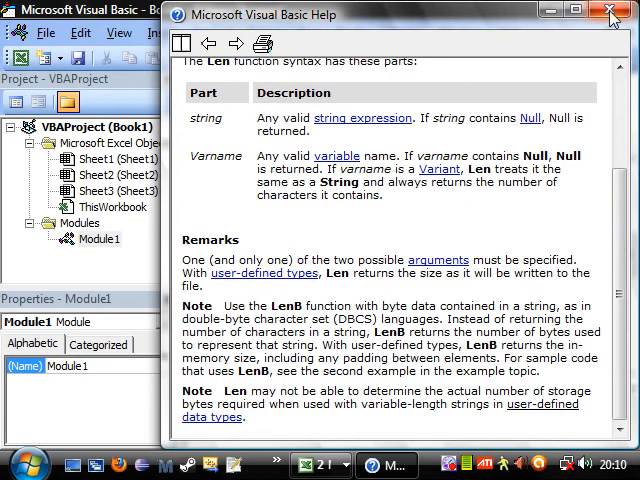
pyautogui.click(611, 11)
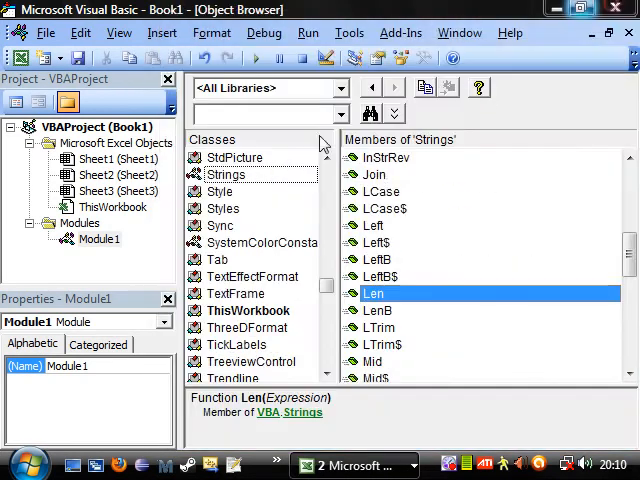
# Browse the Strings members past Join and open InStr's help to read its syntax.
pyautogui.click(381, 276)
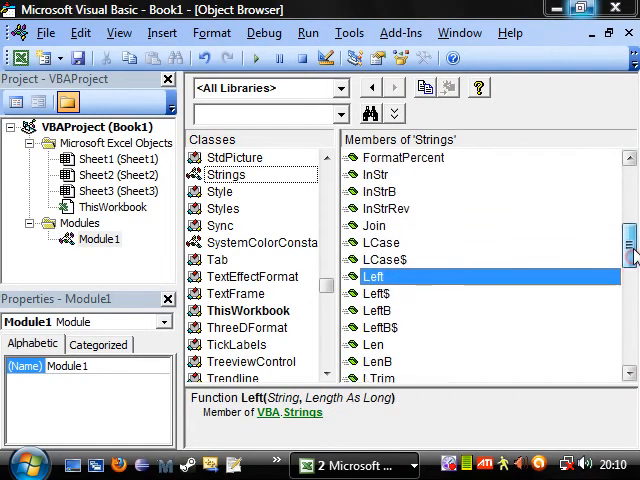
pyautogui.click(375, 242)
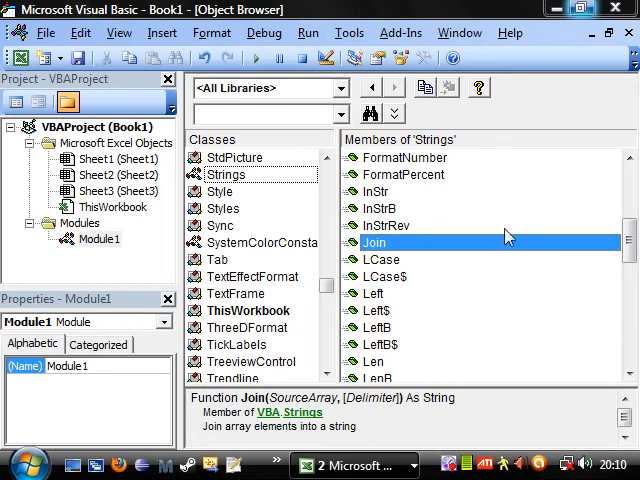
pyautogui.moveTo(415, 343)
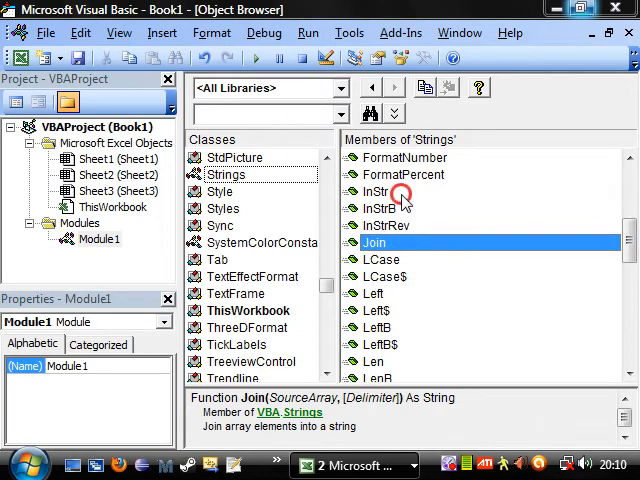
pyautogui.click(375, 191)
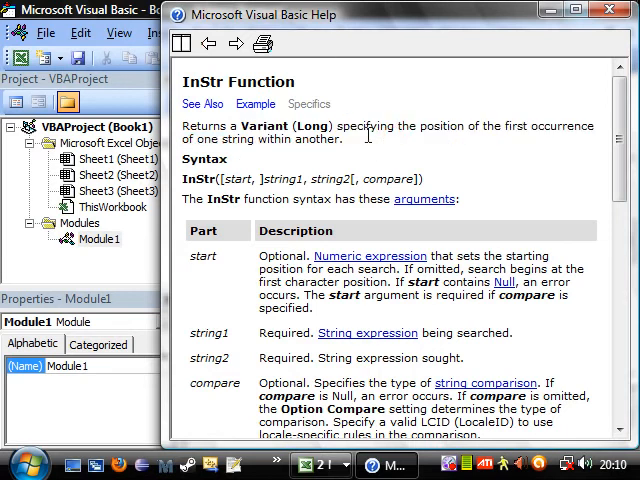
pyautogui.moveTo(525, 128)
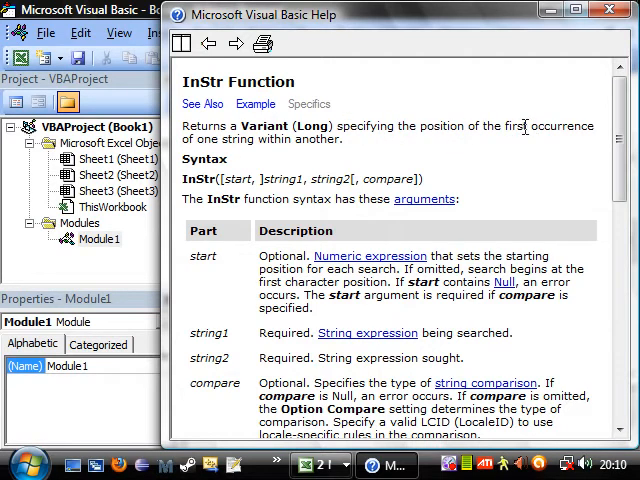
pyautogui.scroll(-3)
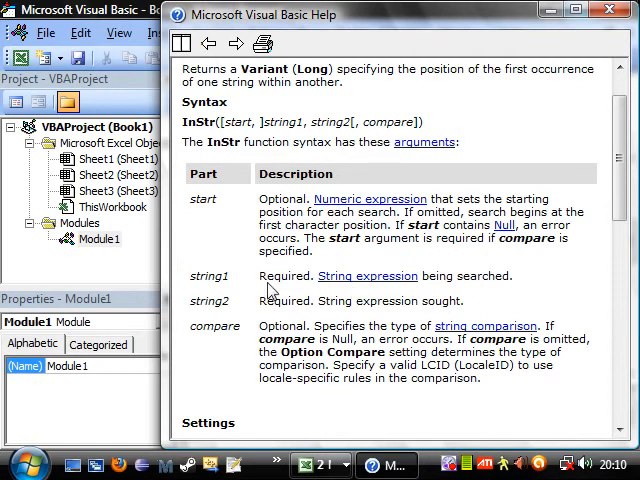
pyautogui.moveTo(375, 284)
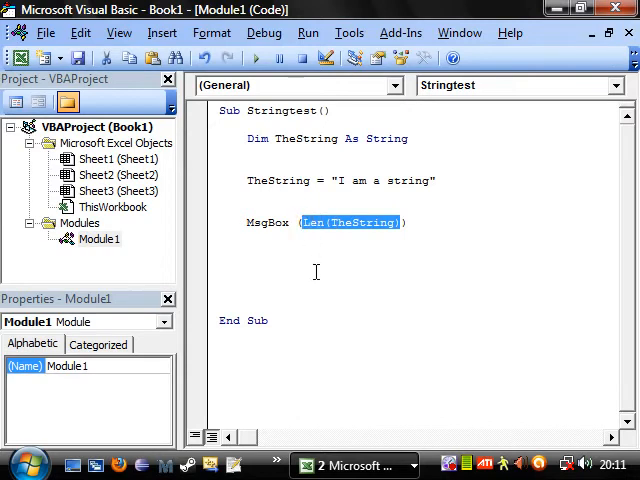
# Change the MsgBox to MsgBox (instr(,TheString,"), raising an 'Expected: expression' error.
pyautogui.write('inst)')
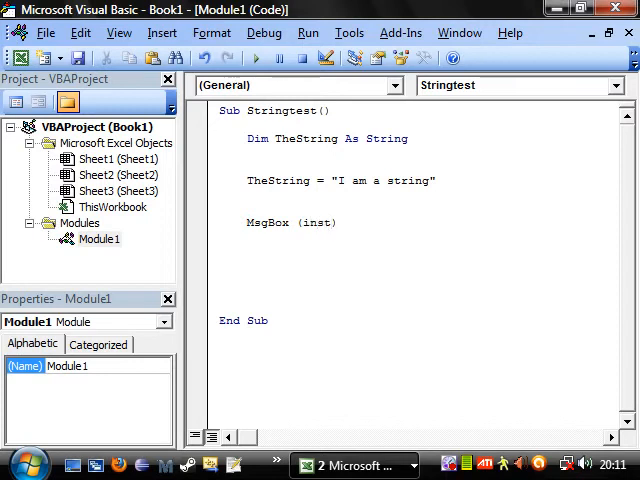
pyautogui.write('r(')
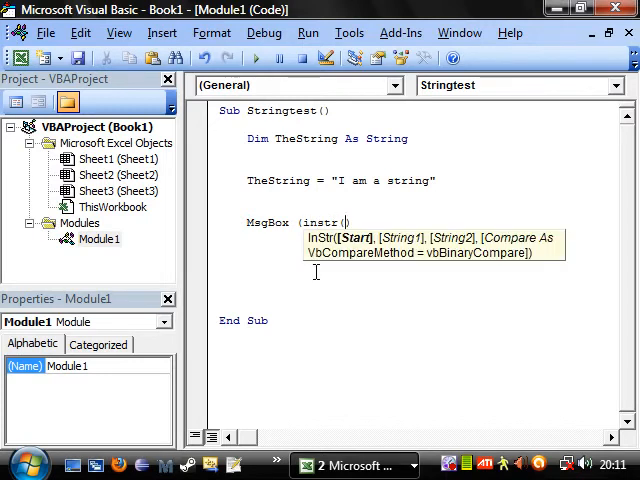
pyautogui.write(',The')
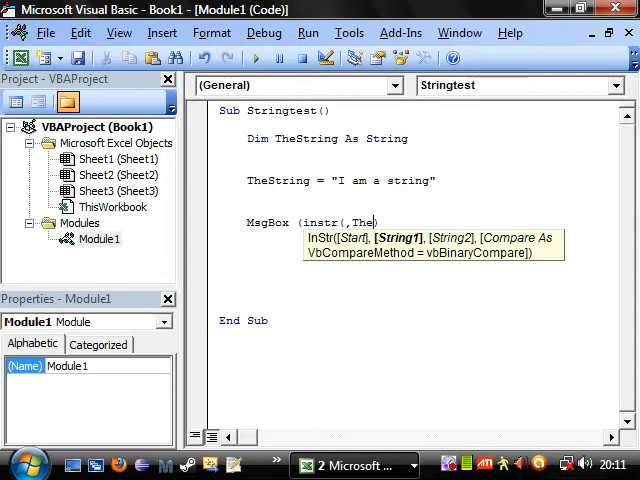
pyautogui.write('String')
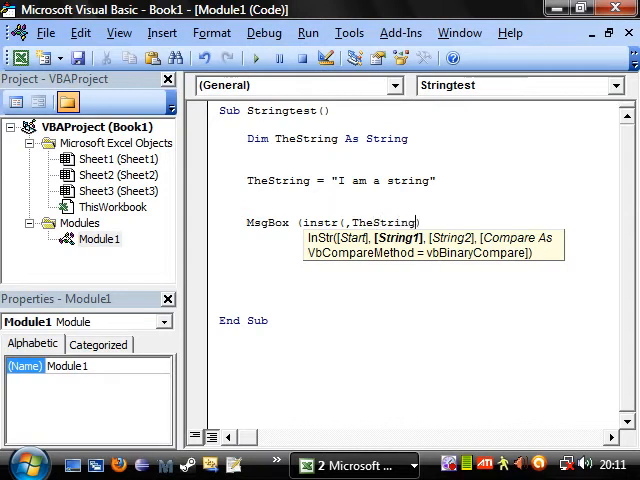
pyautogui.write(',')
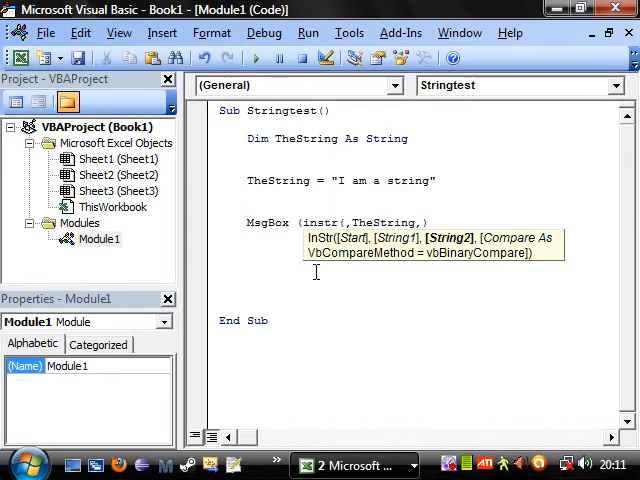
pyautogui.write('"')
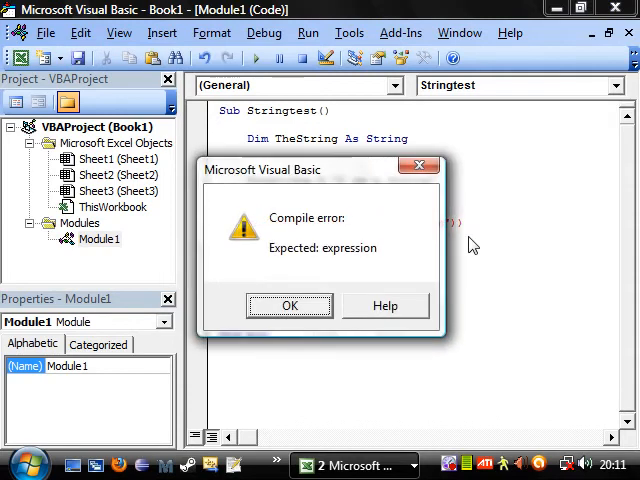
# Add start argument 1 to InStr, run to get 3, then edit it to InStr(4, TheString, "a").
pyautogui.click(289, 305)
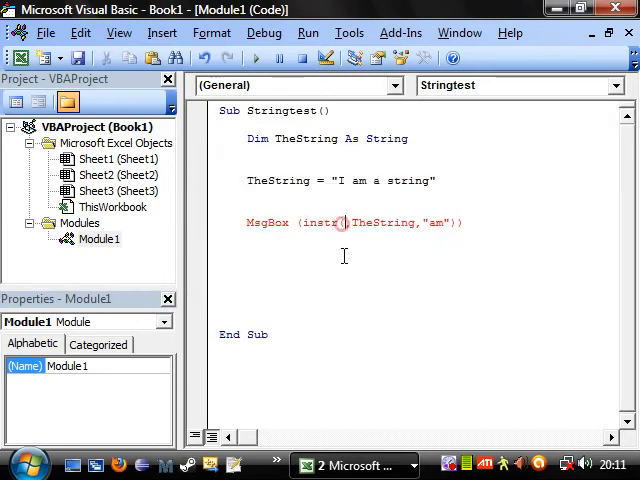
pyautogui.write('1,')
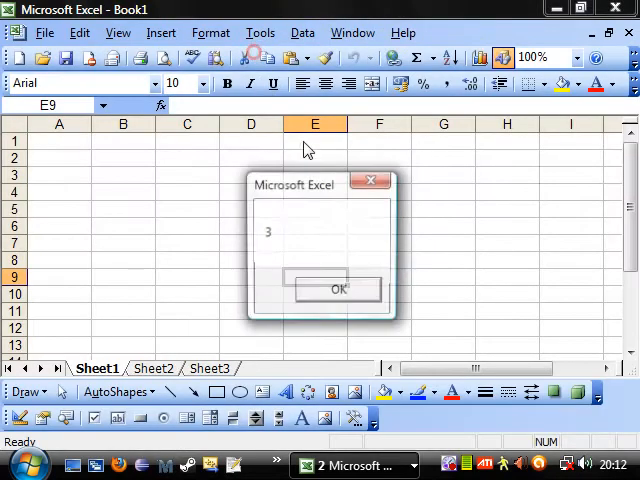
pyautogui.click(338, 288)
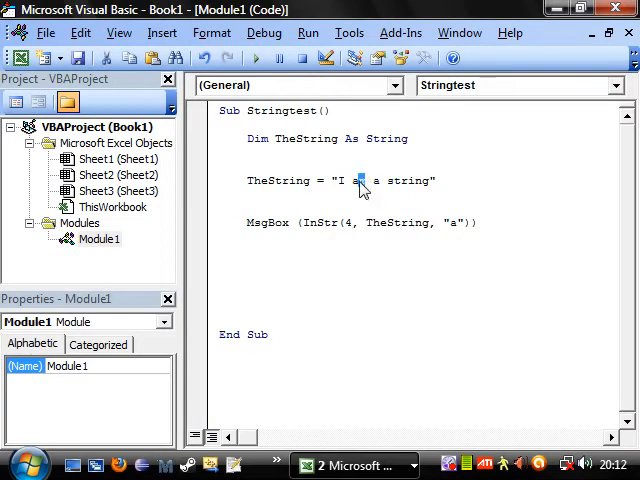
pyautogui.write('m')
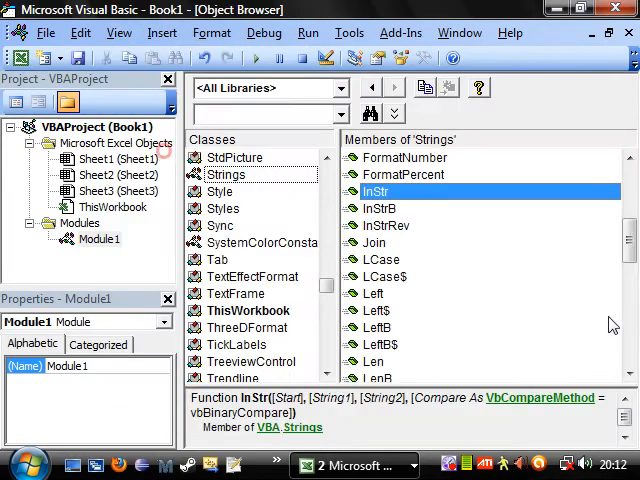
pyautogui.click(382, 208)
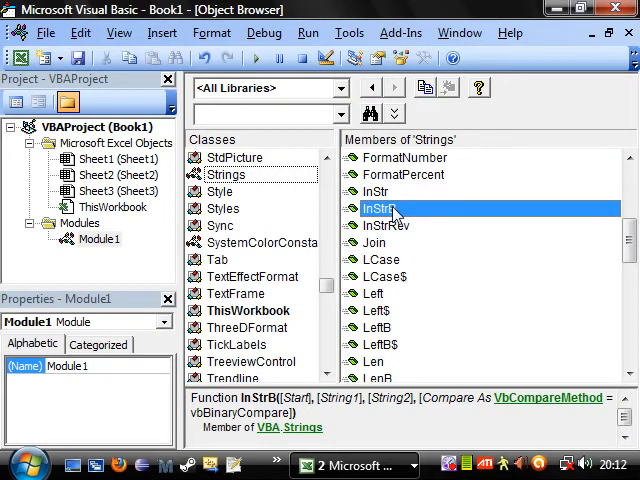
pyautogui.click(383, 225)
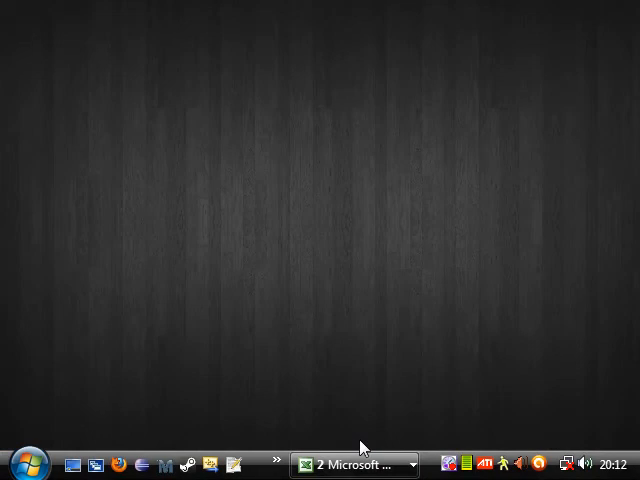
pyautogui.click(352, 465)
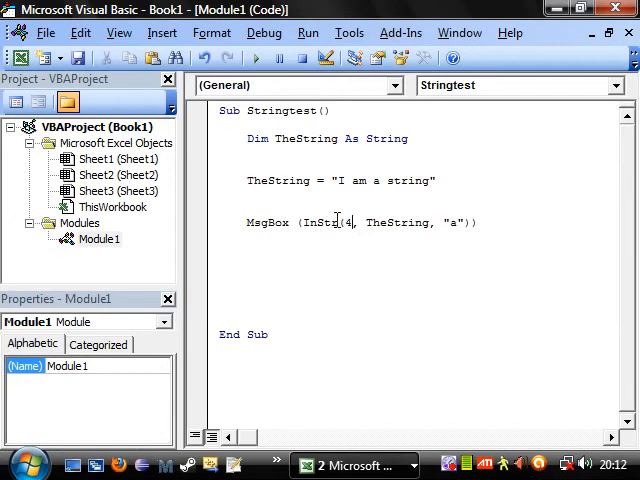
# Change InStr to InStrRev, run Stringtest, and select InStrRev on the break line.
pyautogui.write('Rev')
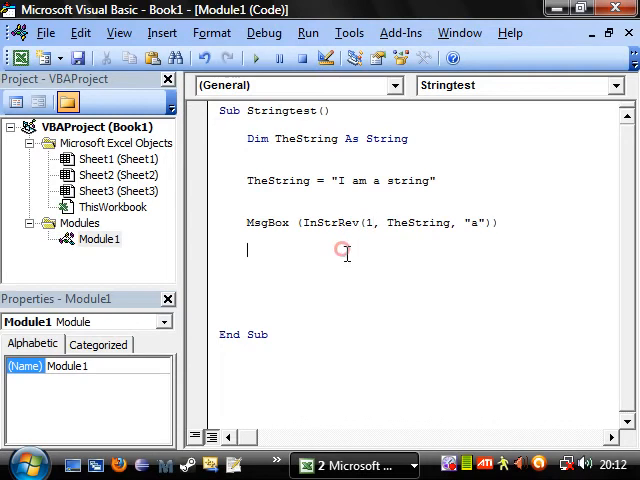
pyautogui.moveTo(255, 58)
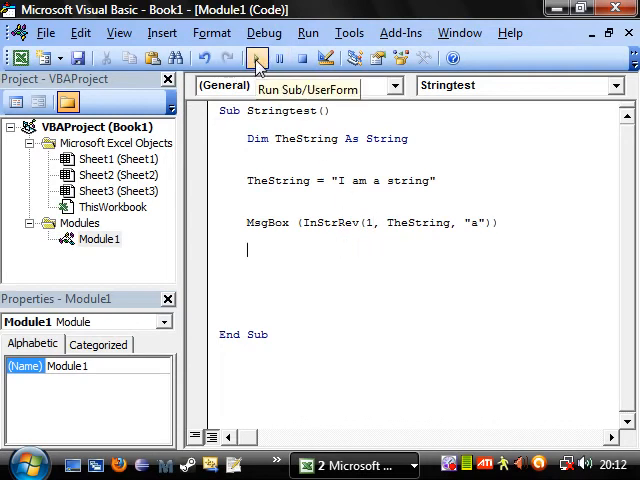
pyautogui.click(258, 57)
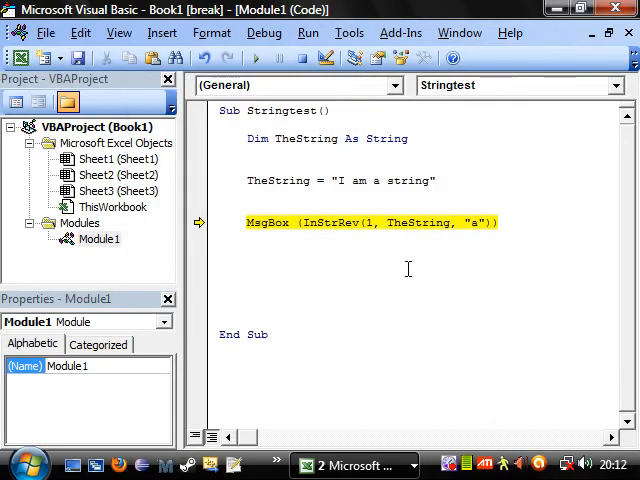
pyautogui.doubleClick(320, 223)
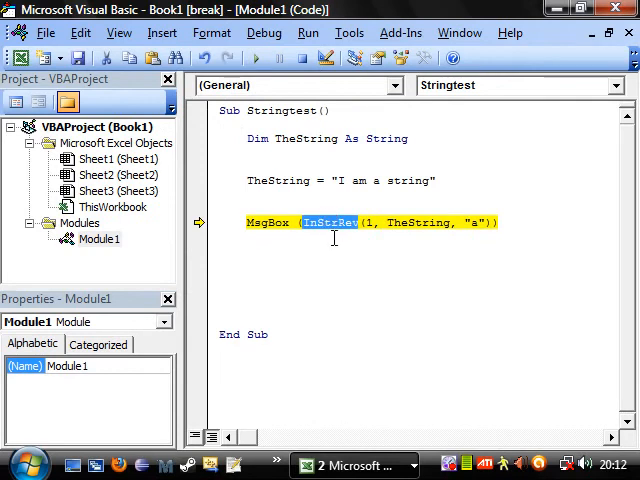
# View InStrRev's help page and syntax arguments, then switch to the Excel workbook.
pyautogui.click(118, 33)
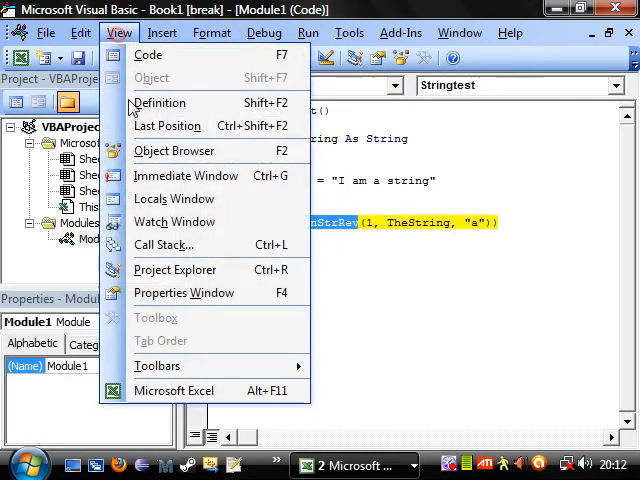
pyautogui.click(174, 150)
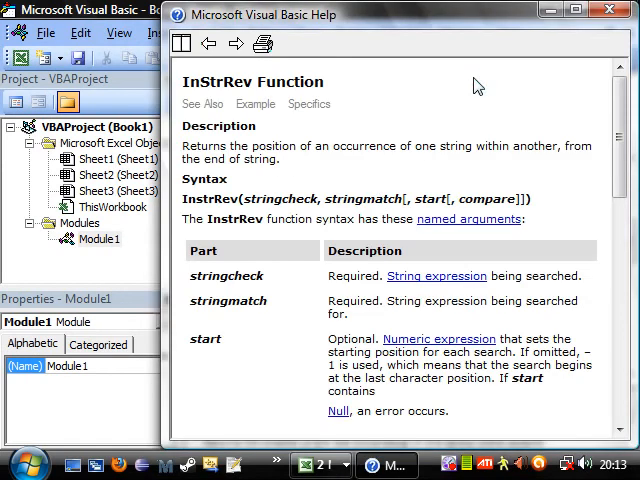
pyautogui.moveTo(510, 297)
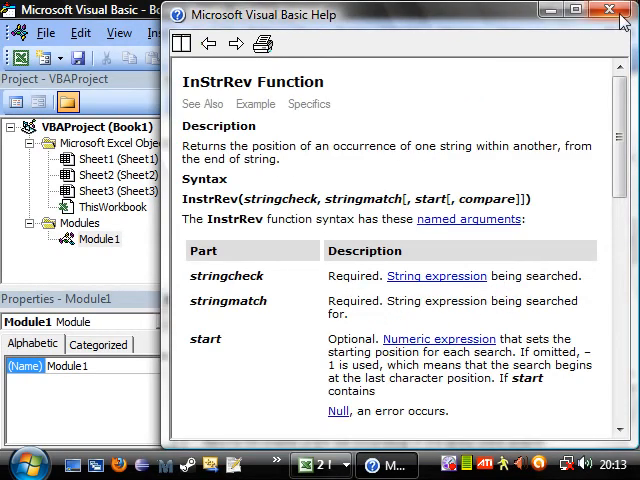
pyautogui.scroll(-3)
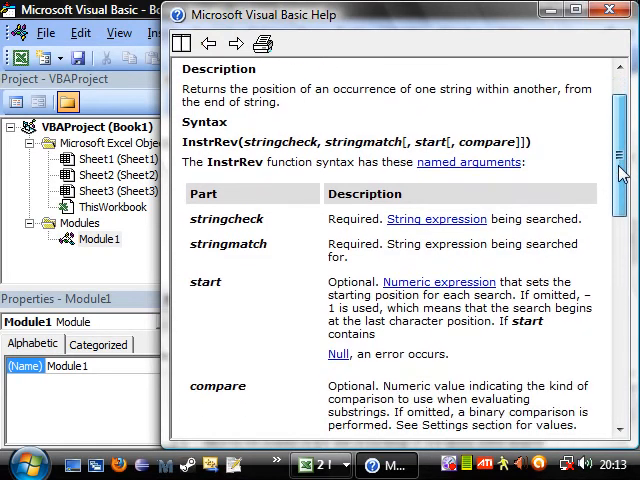
pyautogui.scroll(-3)
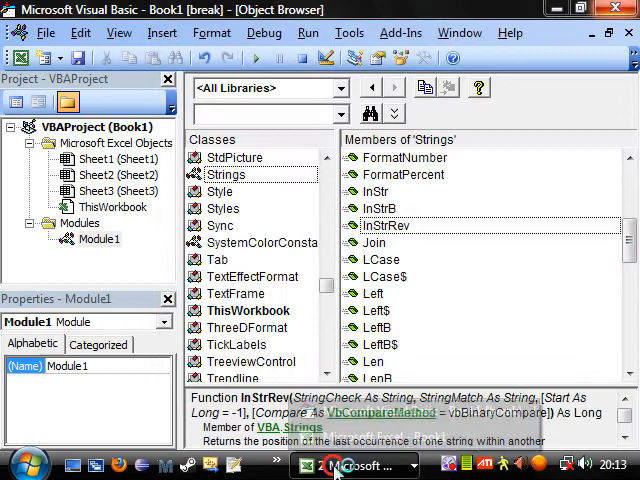
pyautogui.click(385, 225)
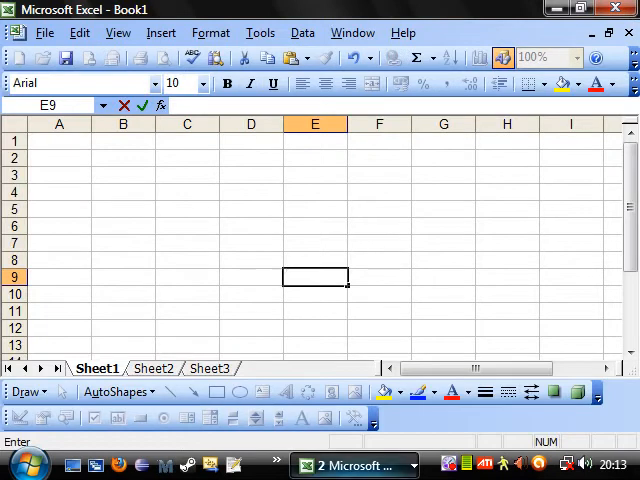
# Return to the macro code editor and place the cursor to add a start position.
pyautogui.click(355, 464)
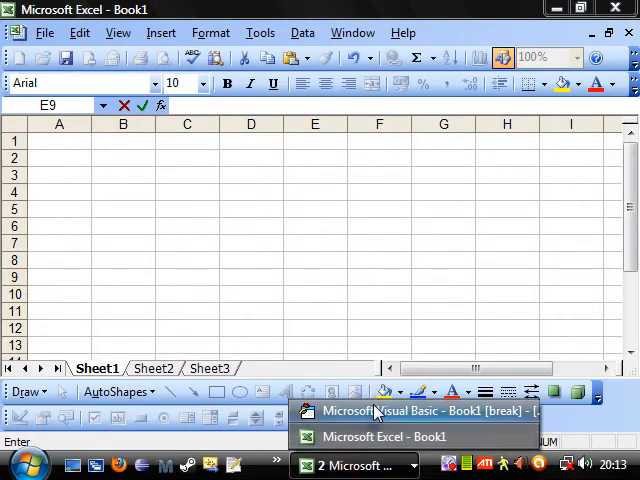
pyautogui.click(383, 436)
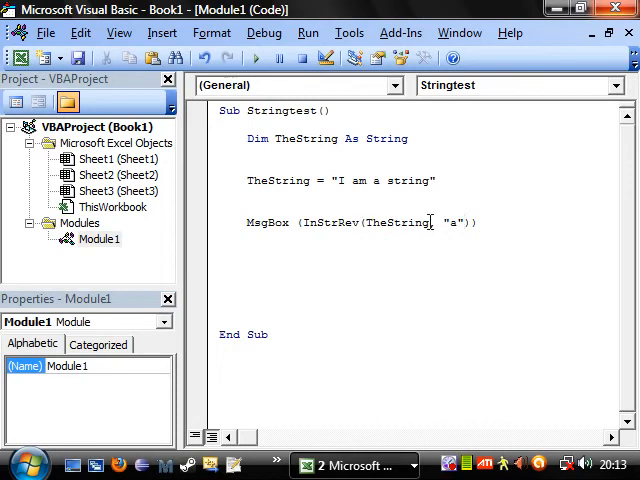
pyautogui.doubleClick(409, 181)
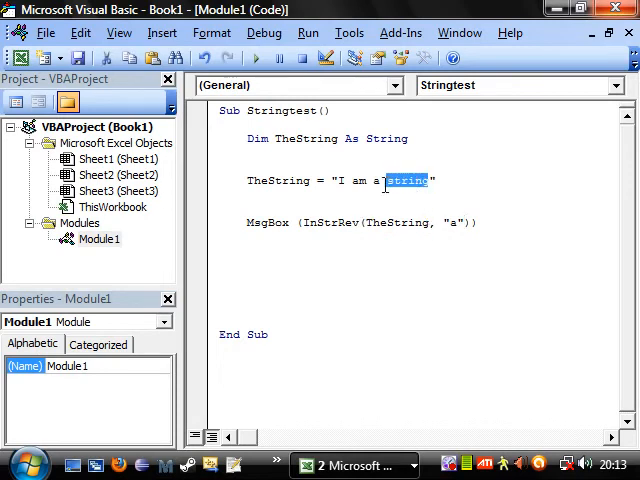
pyautogui.click(462, 223)
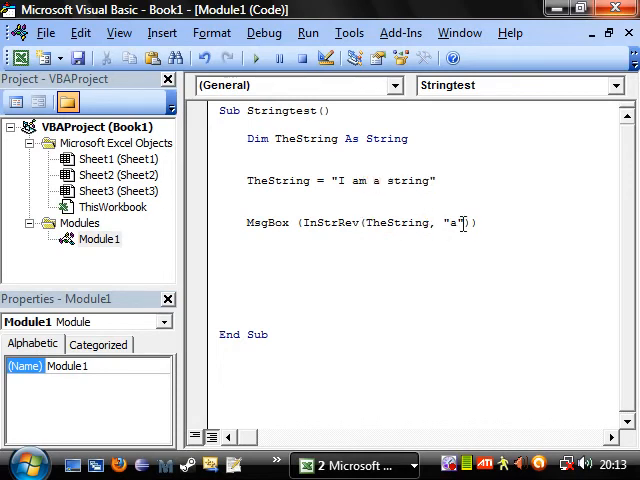
pyautogui.moveTo(458, 341)
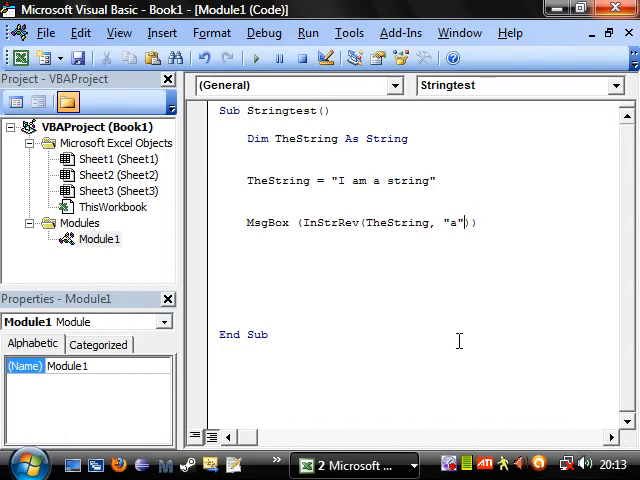
# Add a start position of 6 to InStrRev, run it, and dismiss results 6 and 3.
pyautogui.write(',6')
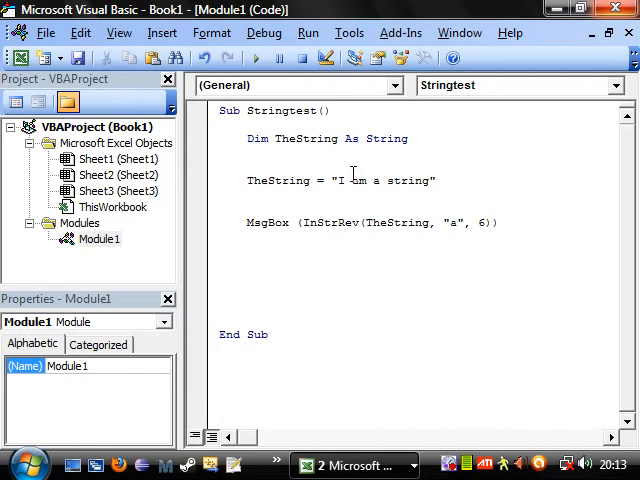
pyautogui.press('F5')
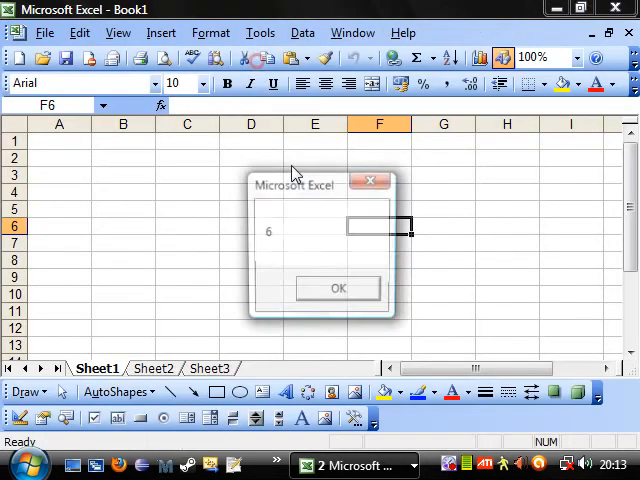
pyautogui.click(337, 288)
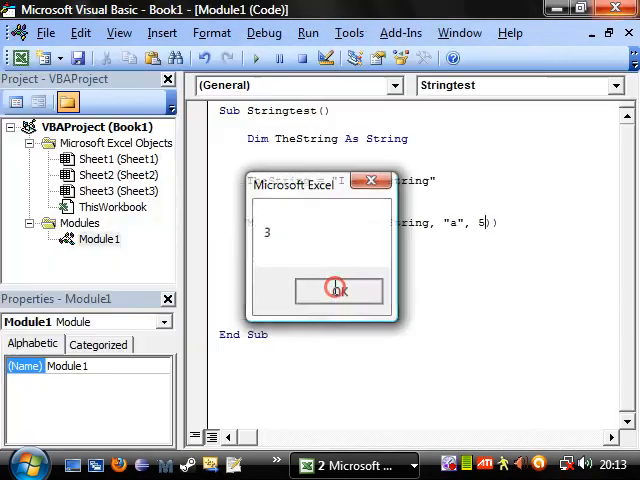
pyautogui.click(337, 290)
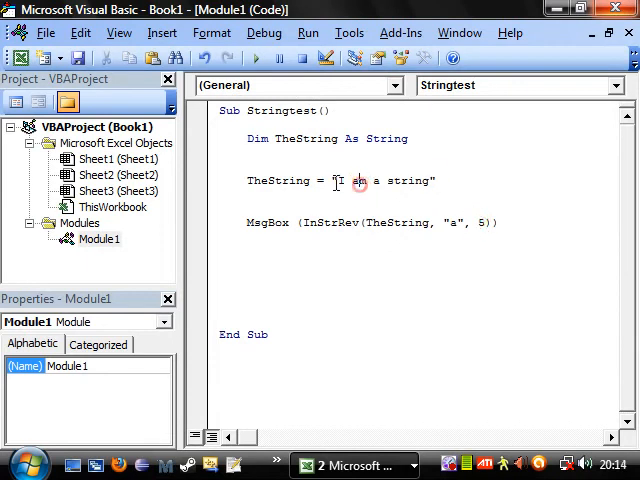
pyautogui.moveTo(343, 181); pyautogui.dragTo(432, 181)
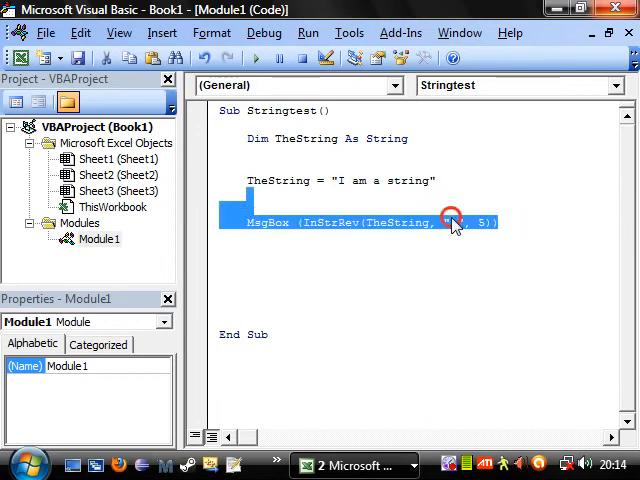
# Rewrite the line as Left(TheString, InStr(TheString, "am")) and dismiss the compile error.
pyautogui.click(543, 283)
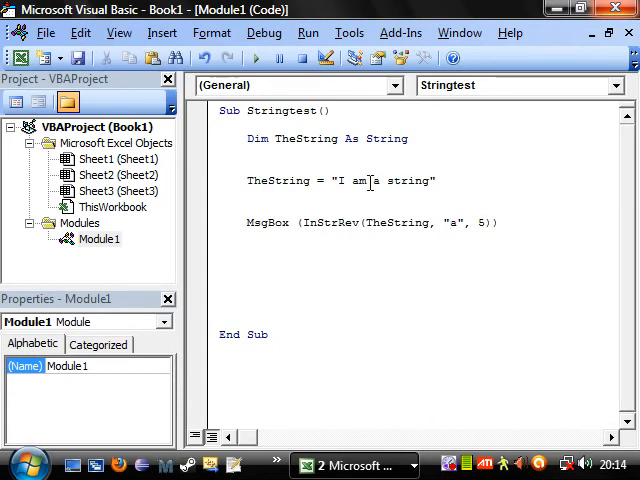
pyautogui.moveTo(354, 211)
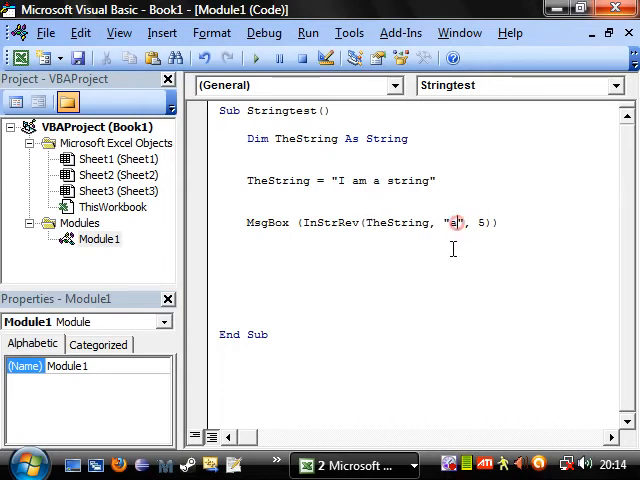
pyautogui.write('m')
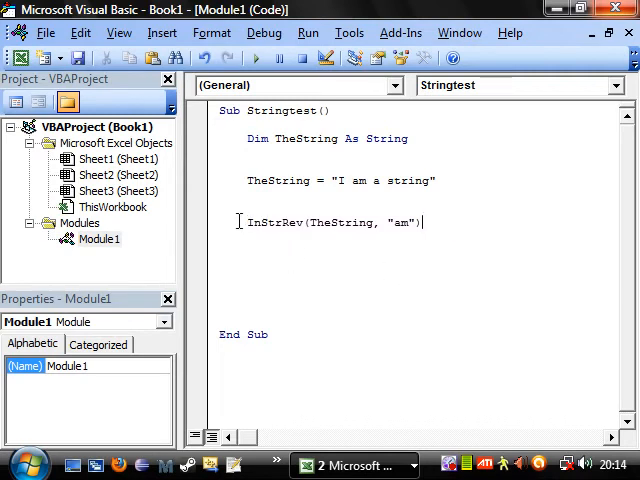
pyautogui.doubleClick(280, 181)
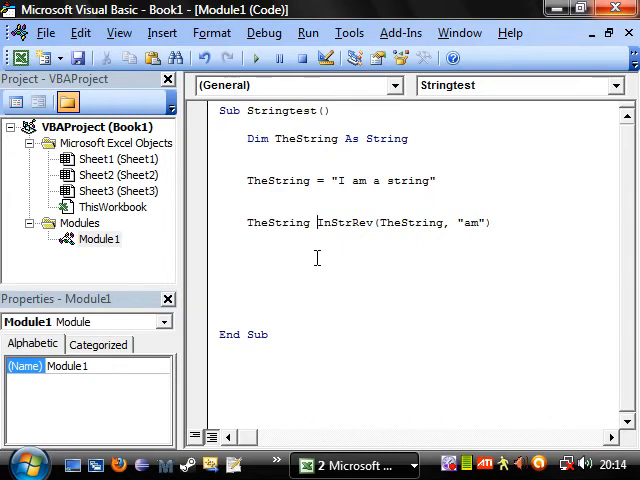
pyautogui.write('left')
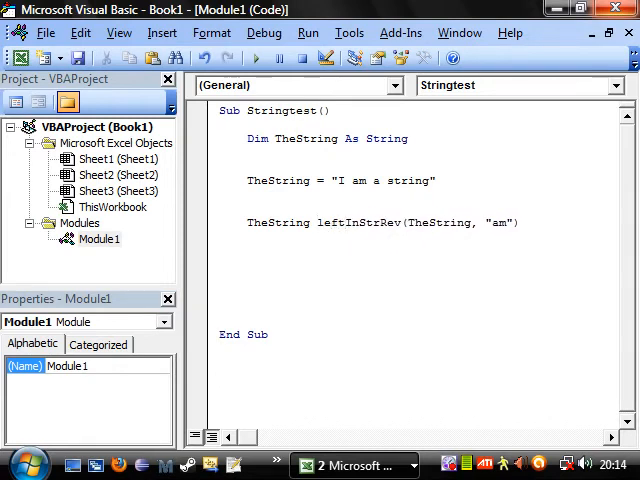
pyautogui.write('(')
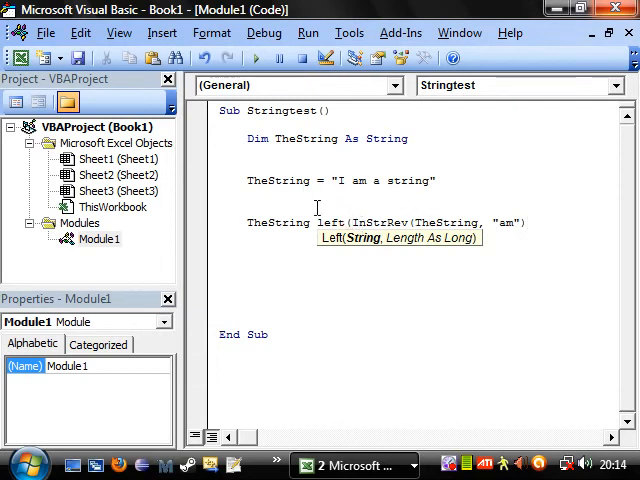
pyautogui.write('TheString')
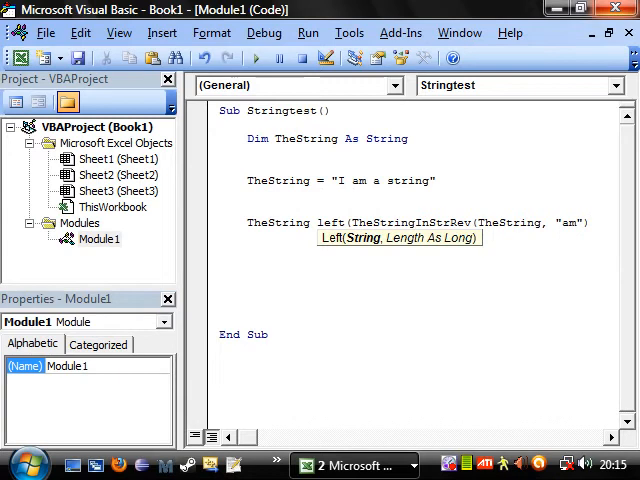
pyautogui.write(',')
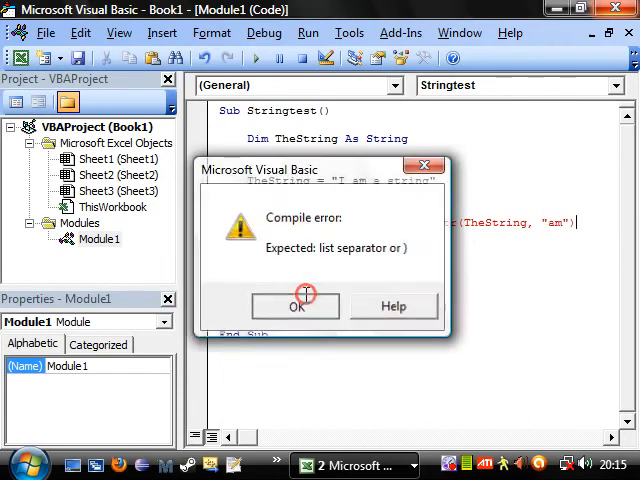
pyautogui.click(295, 306)
pyautogui.write(')')
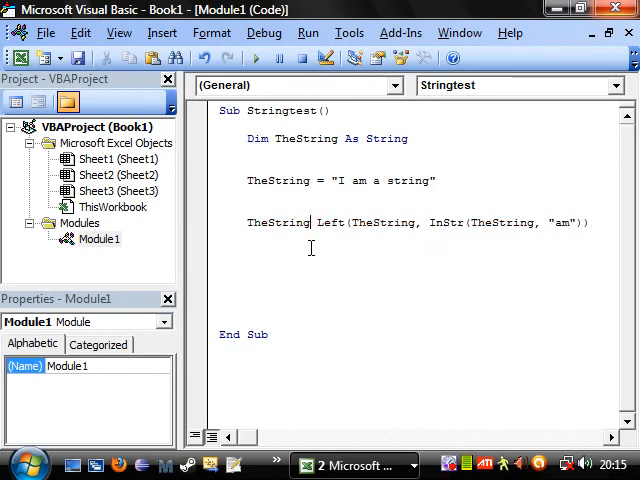
# Assign the Left result back to TheString and start a new line below it.
pyautogui.write('=')
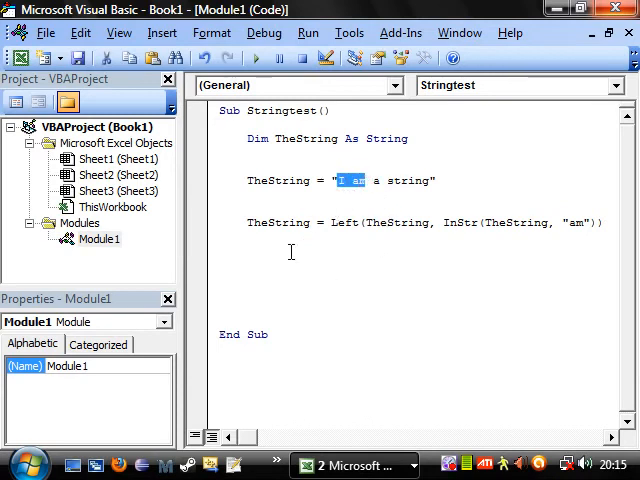
pyautogui.click(250, 222)
pyautogui.write('TheString = Right(TheString, InStr(TheString, "am"))')
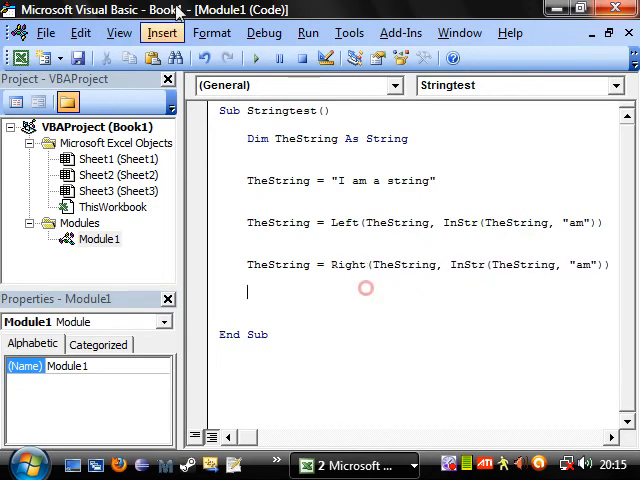
pyautogui.click(258, 57)
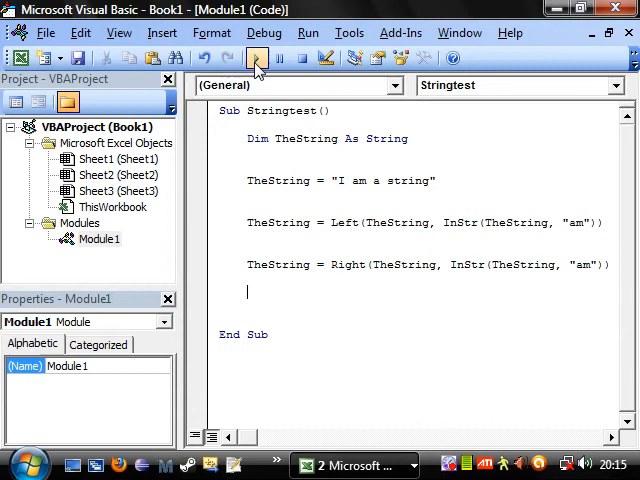
# Add MsgBox (TheString) and append + 2 to the Left line.
pyautogui.write('msg')
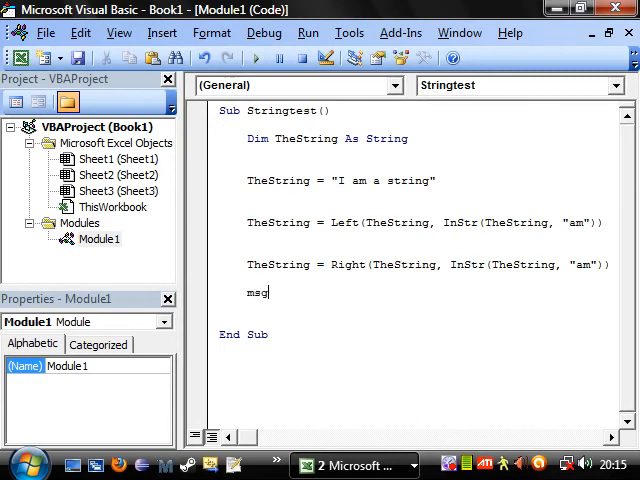
pyautogui.write('box(t')
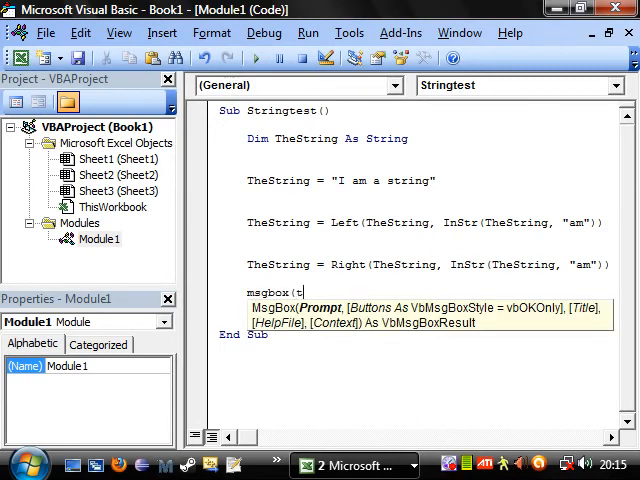
pyautogui.write('hestring')
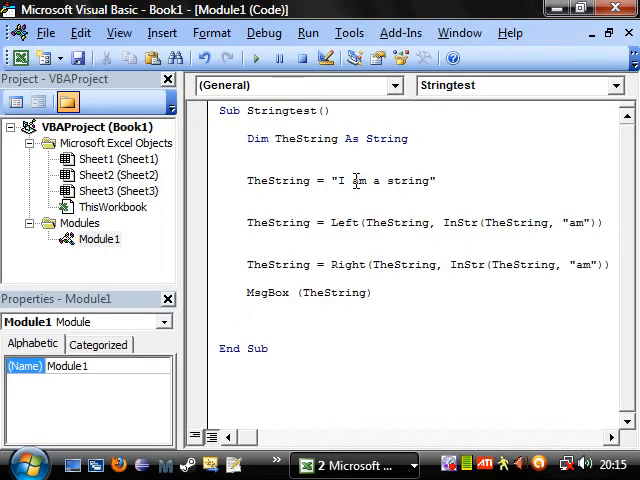
pyautogui.doubleClick(340, 181)
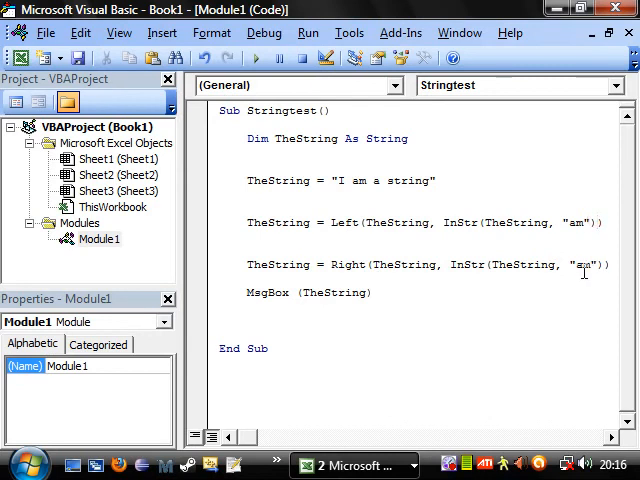
pyautogui.write('+')
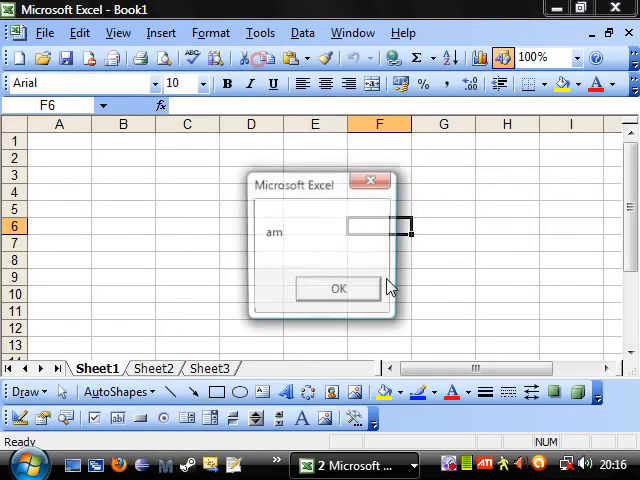
# Dismiss the "am" message and replace "am" with "string" in the InStr search.
pyautogui.click(338, 288)
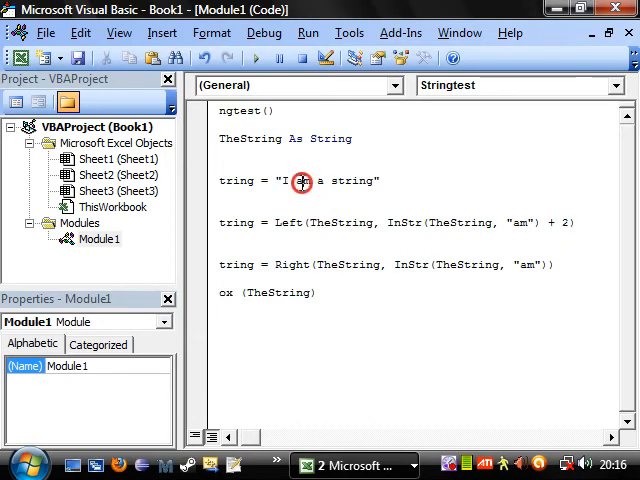
pyautogui.doubleClick(301, 181)
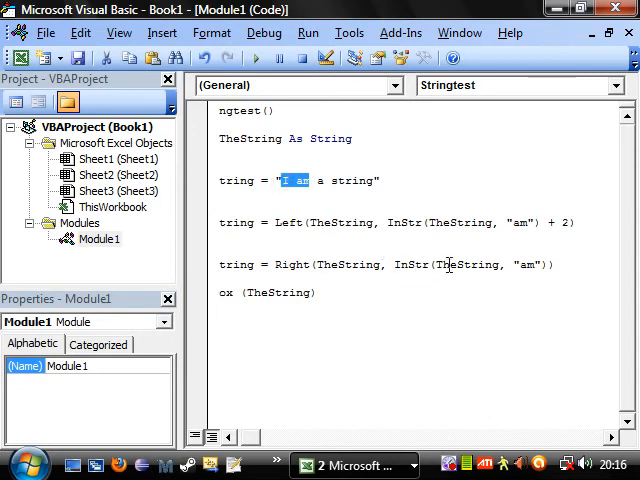
pyautogui.click(297, 181)
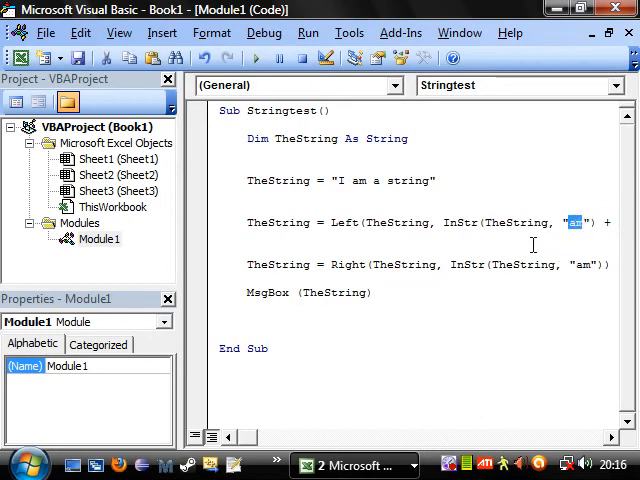
pyautogui.write('string')
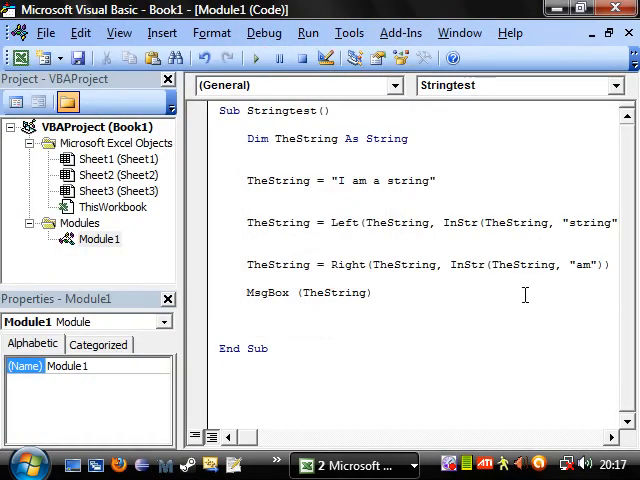
pyautogui.moveTo(233, 406)
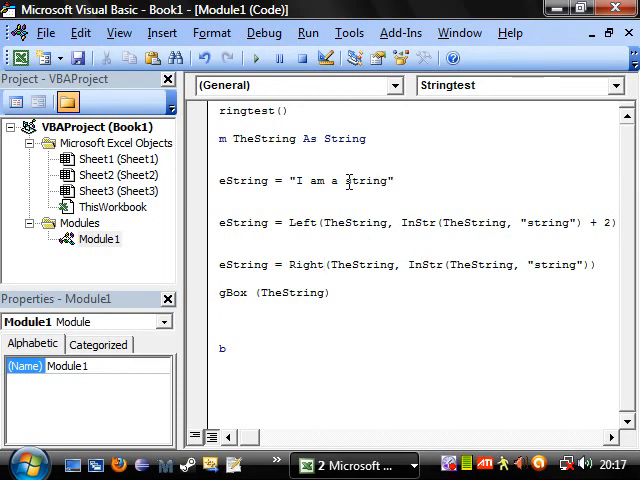
# Make Right take Len(TheString) minus InStr of "string", and run the macro.
pyautogui.click(331, 264)
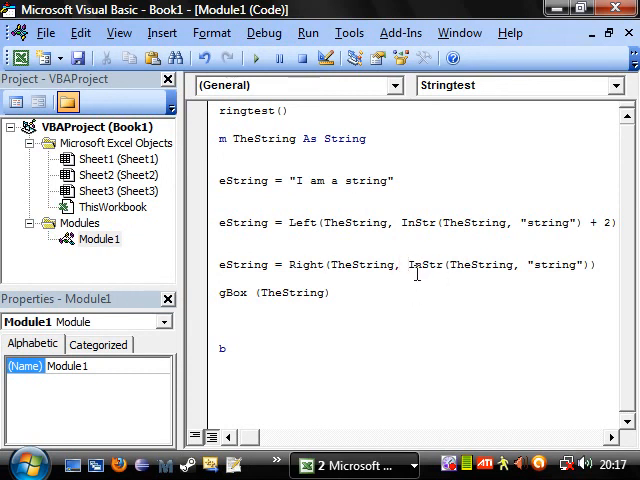
pyautogui.write('len)')
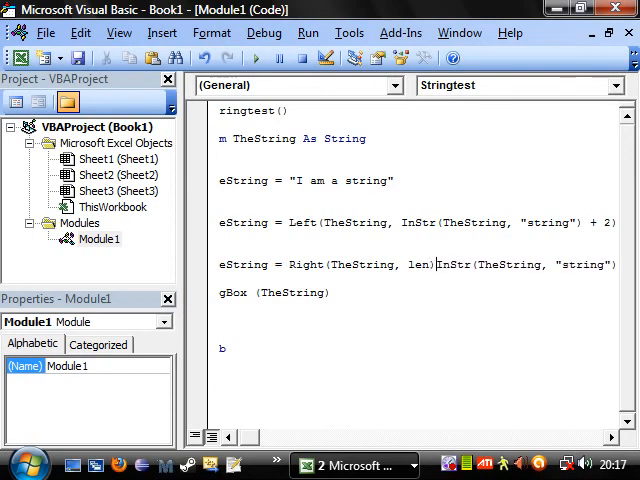
pyautogui.write('thestring')
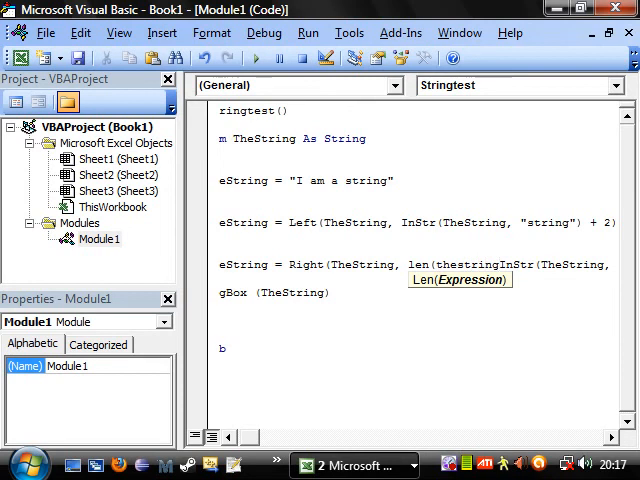
pyautogui.write('-InStr(TheString')
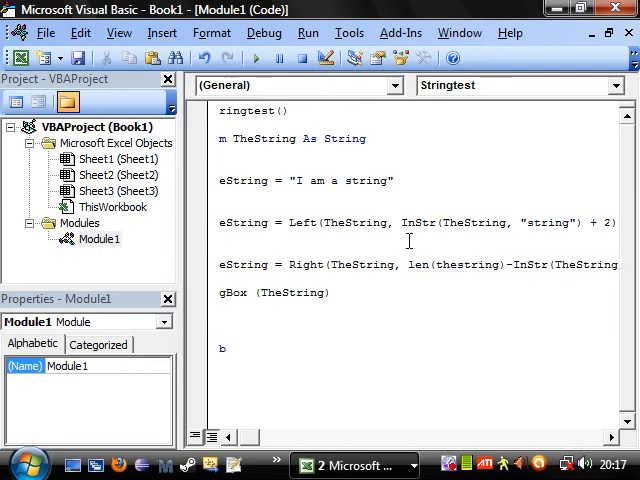
pyautogui.press('F5')
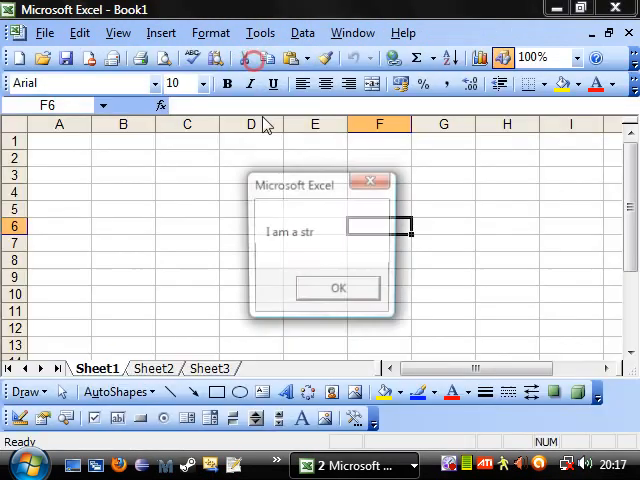
# Dismiss the "I am a str", "a string" and "tring" results, ending with Left +6, Right +1.
pyautogui.click(337, 288)
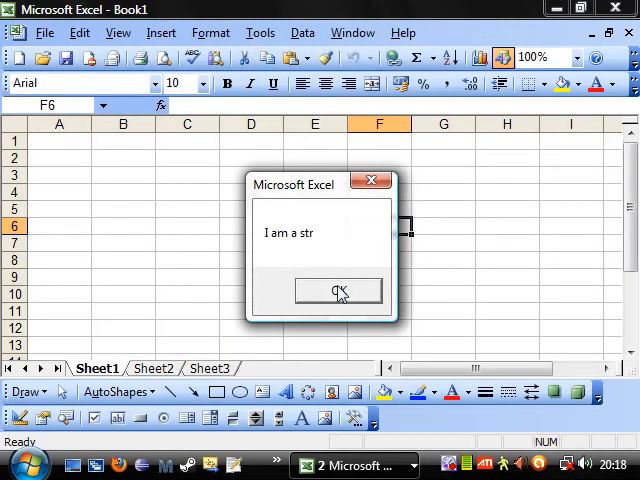
pyautogui.click(338, 291)
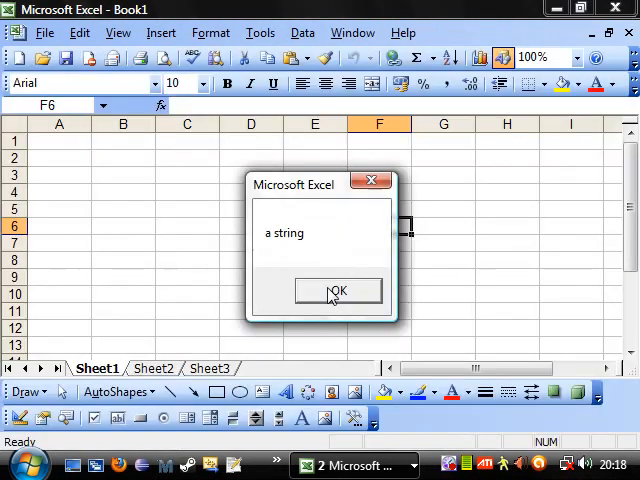
pyautogui.click(337, 290)
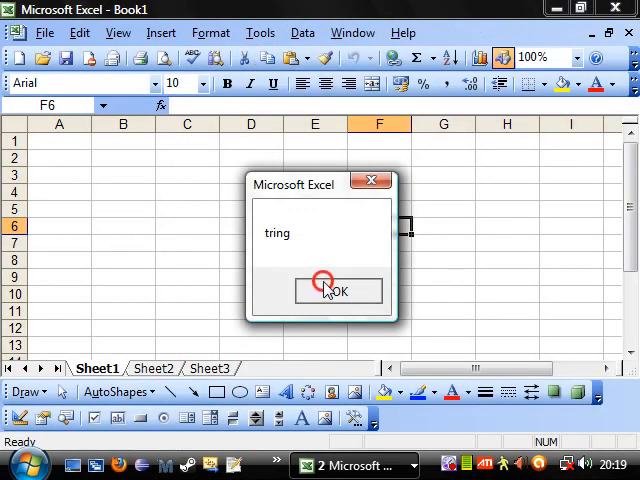
pyautogui.click(337, 291)
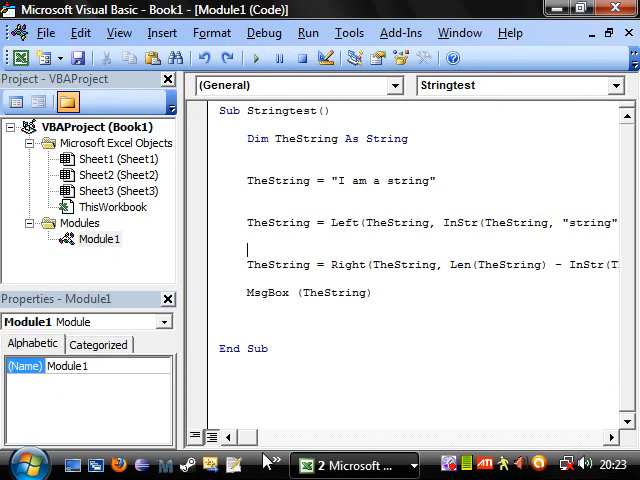
pyautogui.hscroll(3)
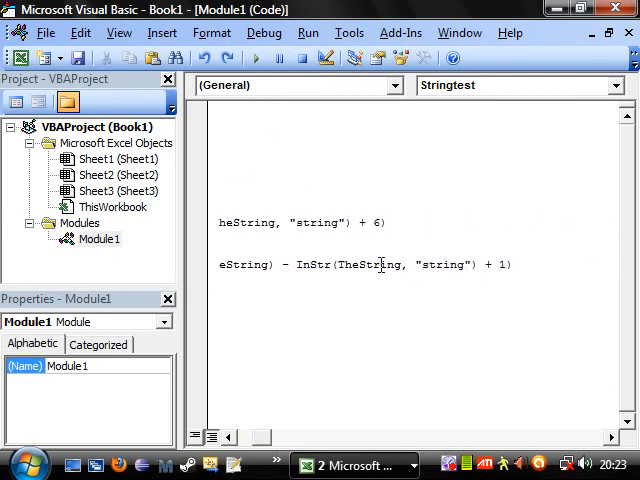